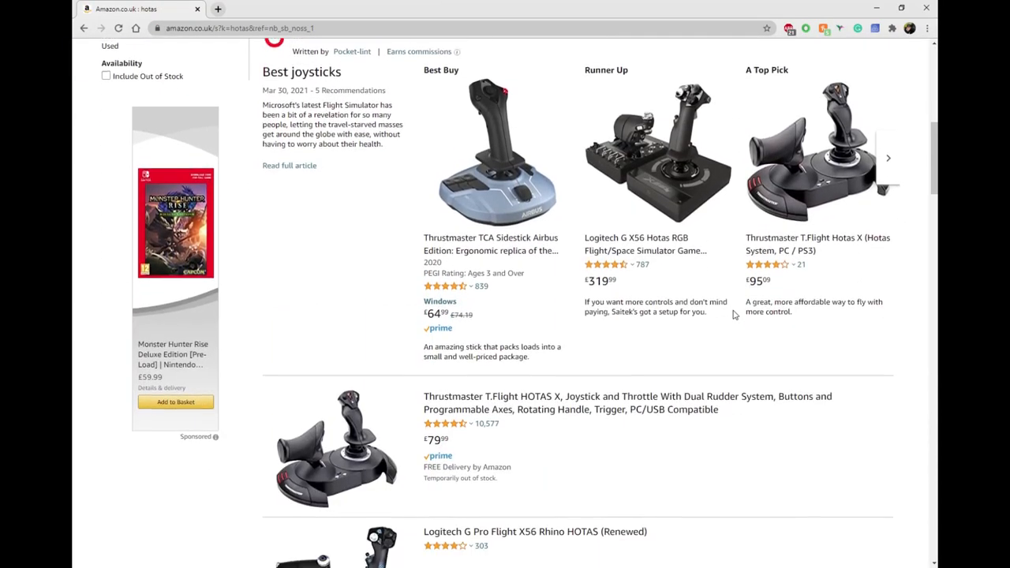
Scroll the search results and open the JOYSTICK - WINWING page
scroll(down, 3)
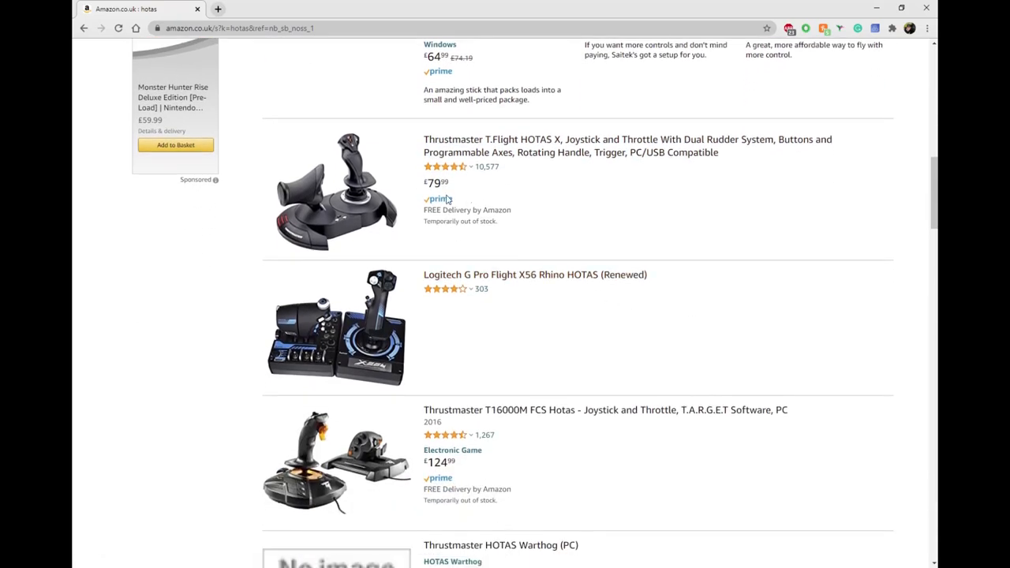
scroll(down, 3)
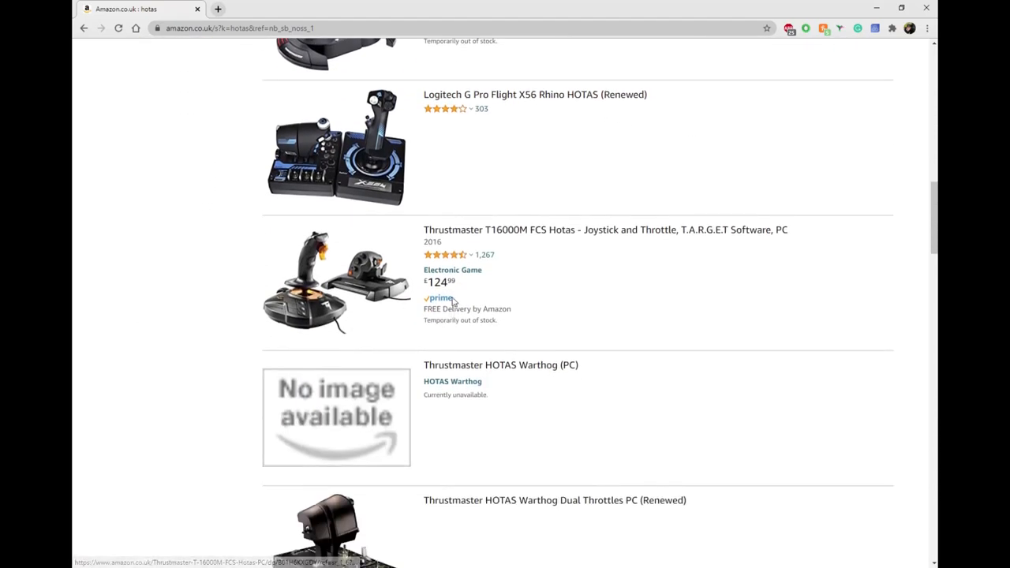
scroll(down, 3)
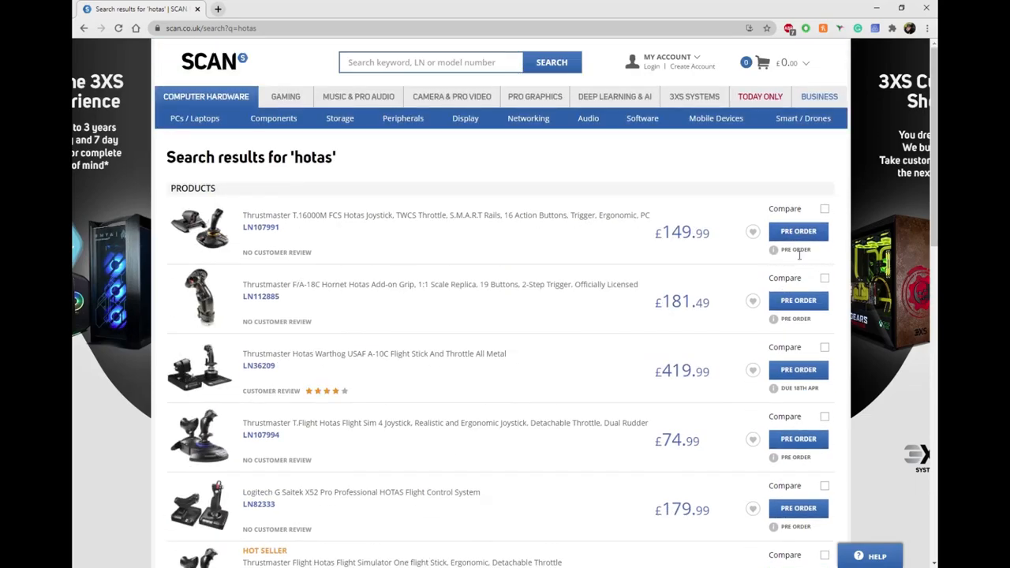
mouse_move(392, 284)
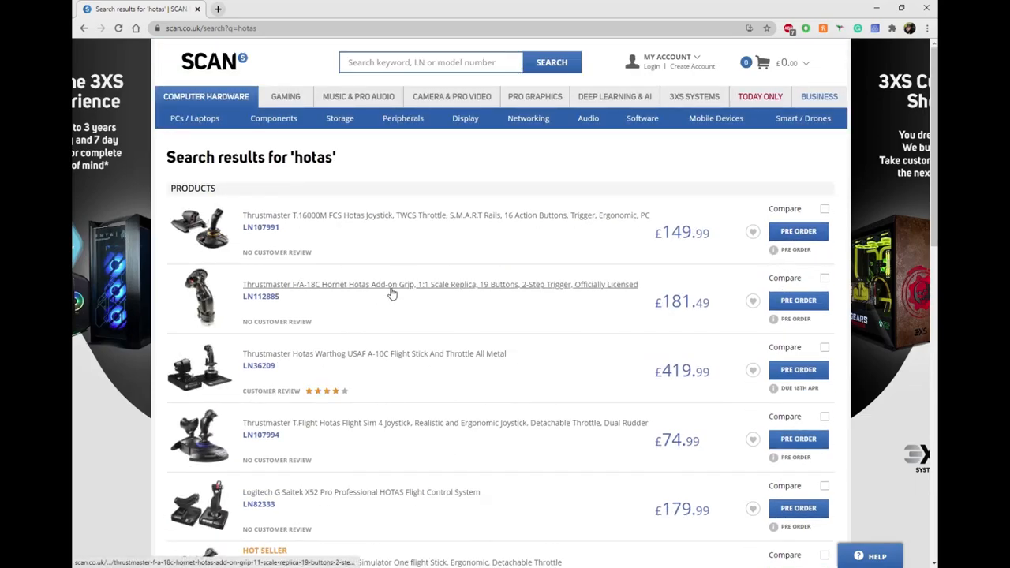
click(374, 353)
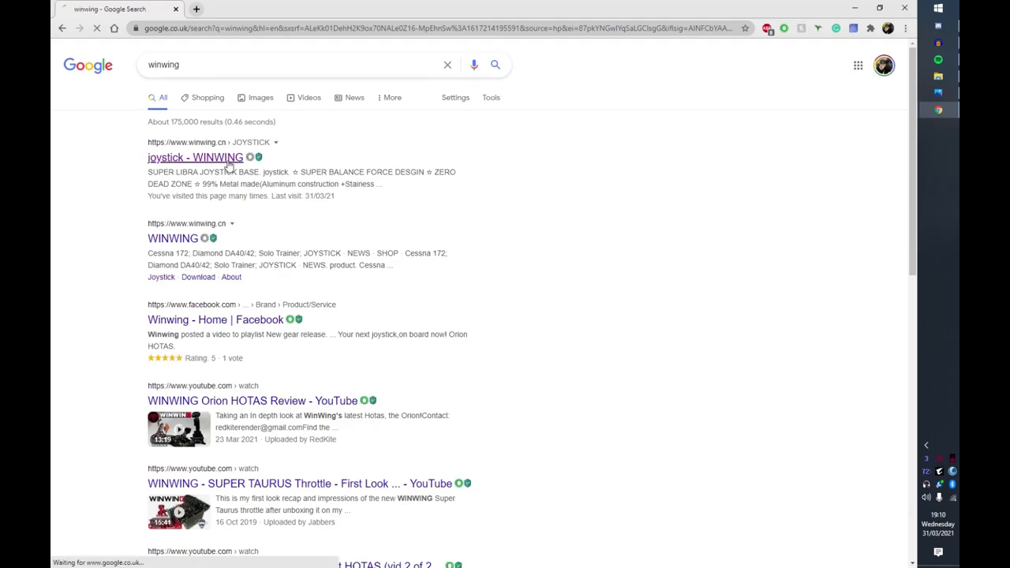
click(195, 157)
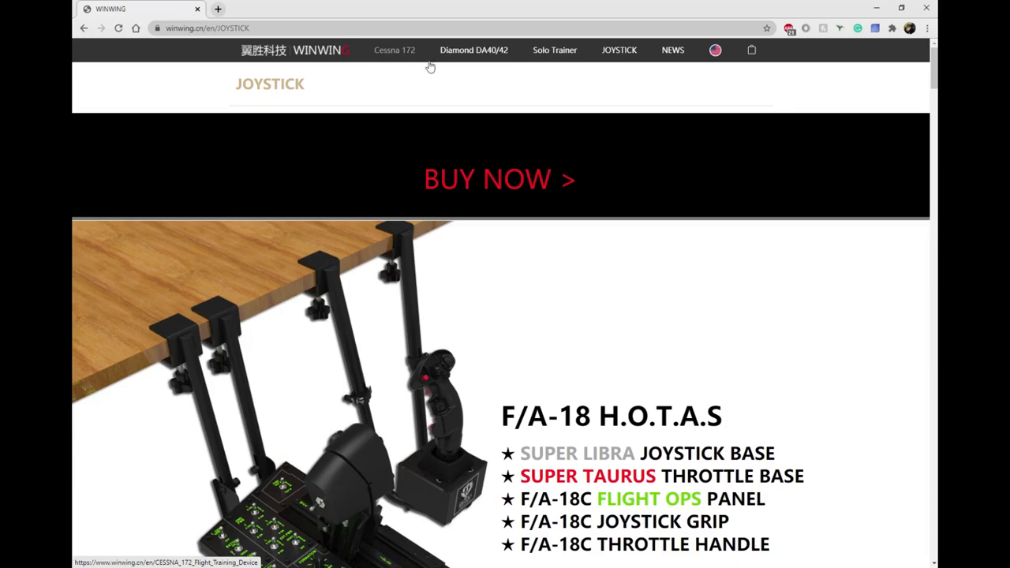
Browse the F/A-18 HOTAS components, then go to the store via BUY NOW
scroll(down, 3)
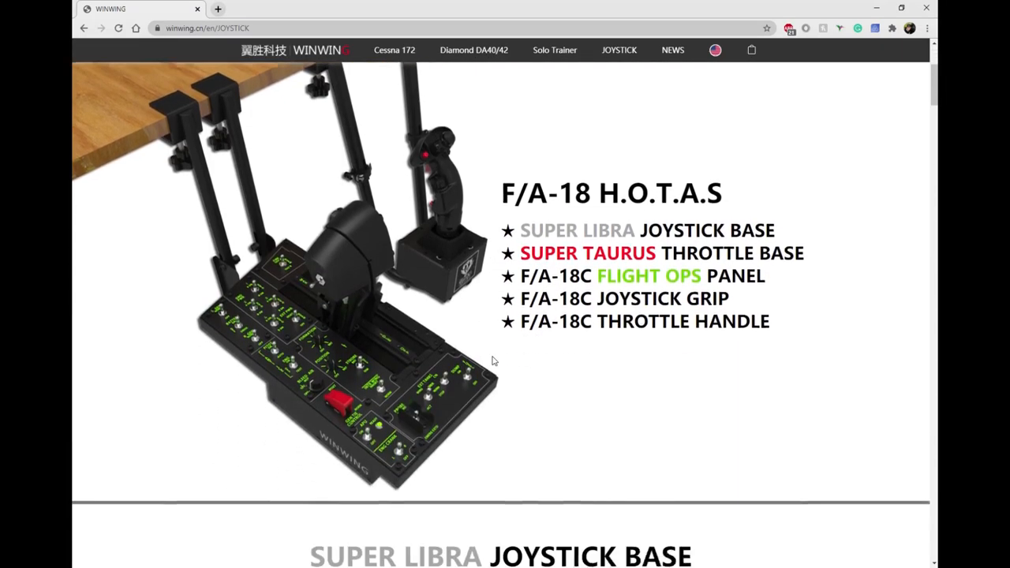
scroll(down, 3)
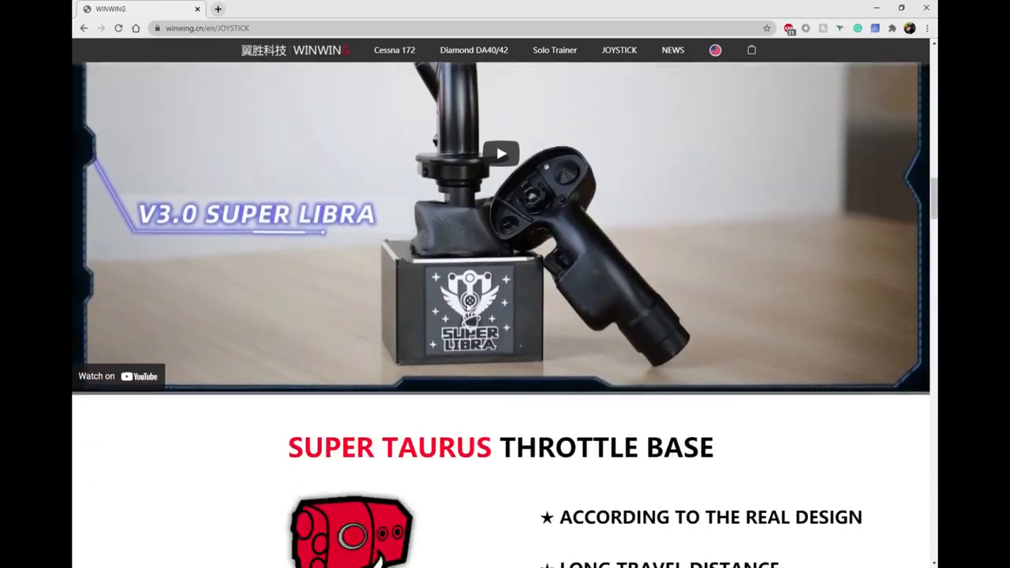
scroll(down, 3)
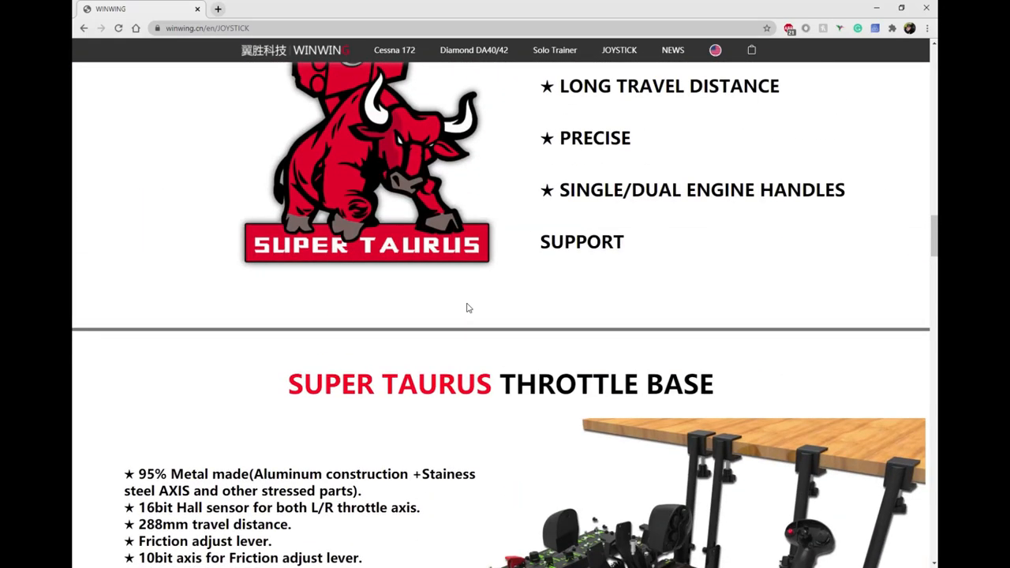
scroll(up, 3)
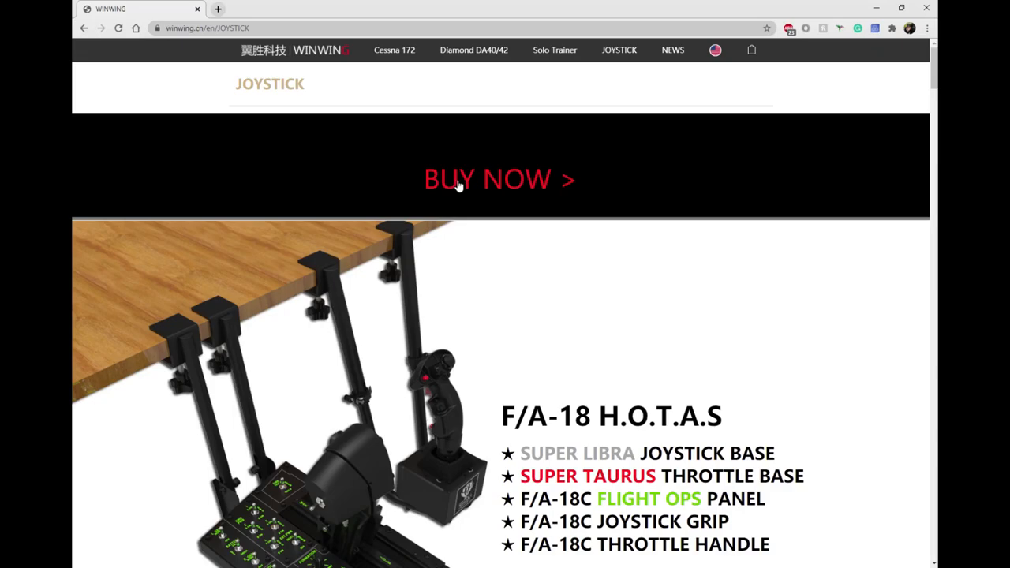
click(498, 179)
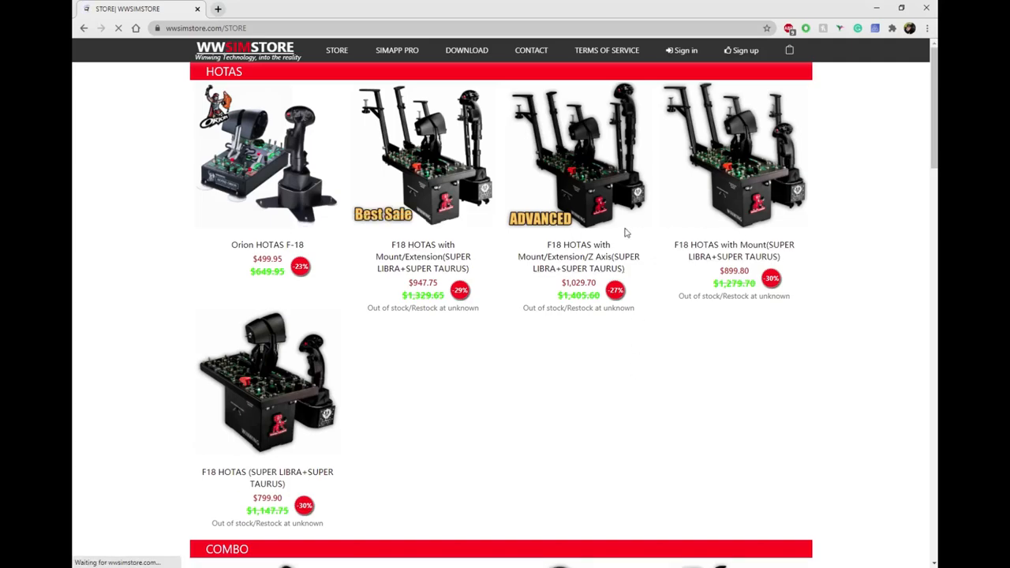
Read the Orion HOTAS F-18 listing ($499.95, in stock) specifications, then scroll back up
scroll(down, 3)
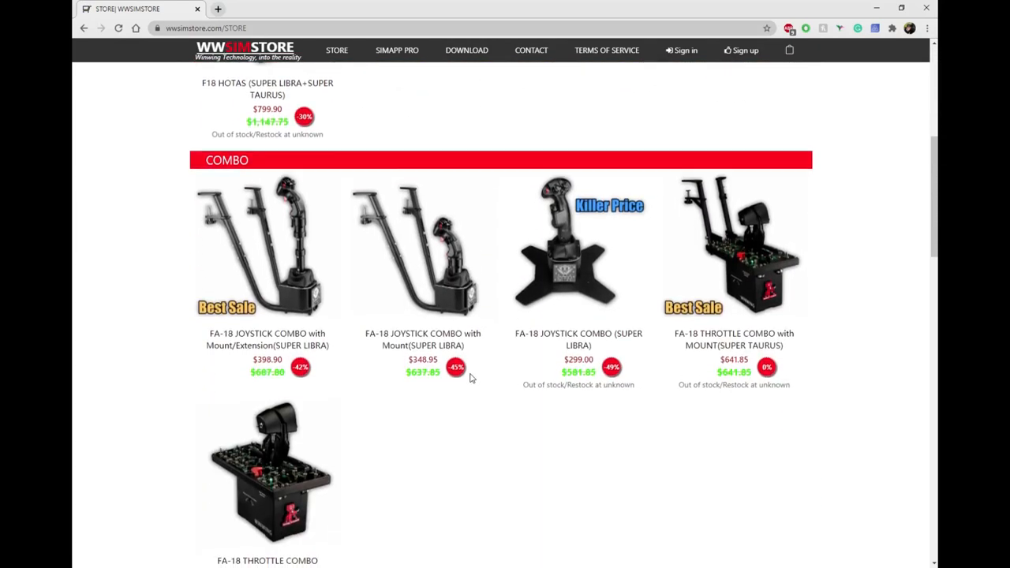
scroll(up, 3)
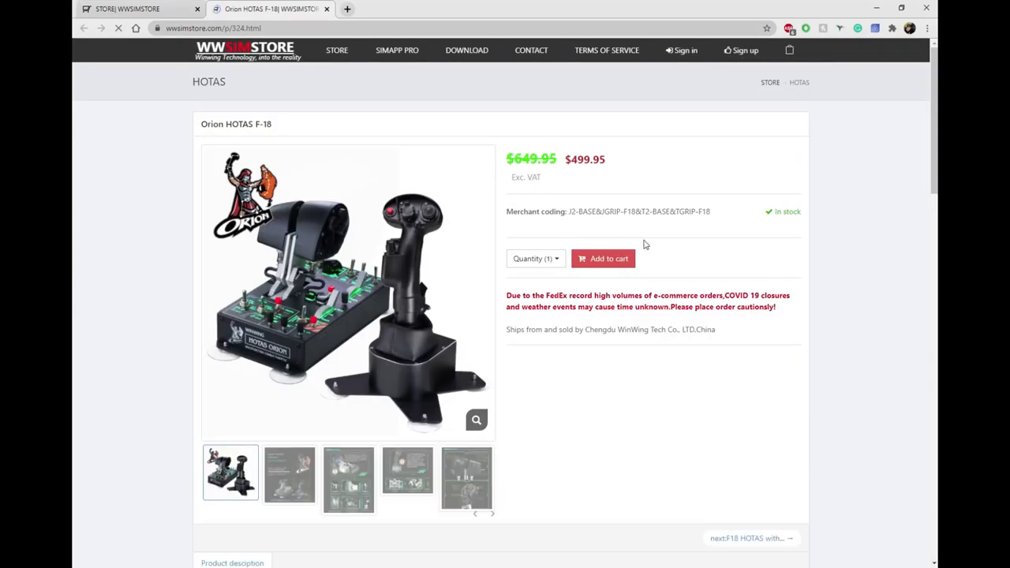
scroll(down, 3)
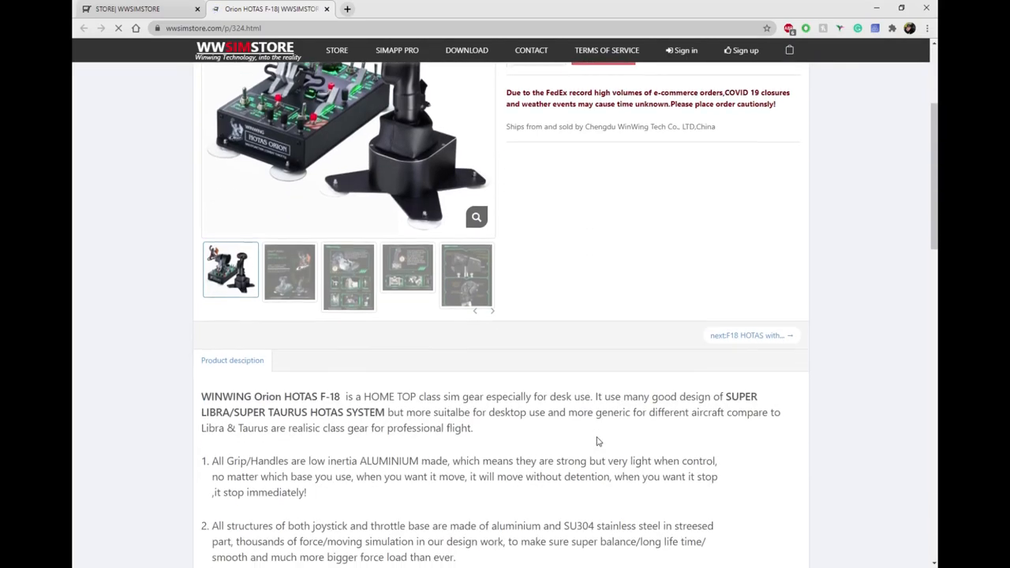
scroll(down, 3)
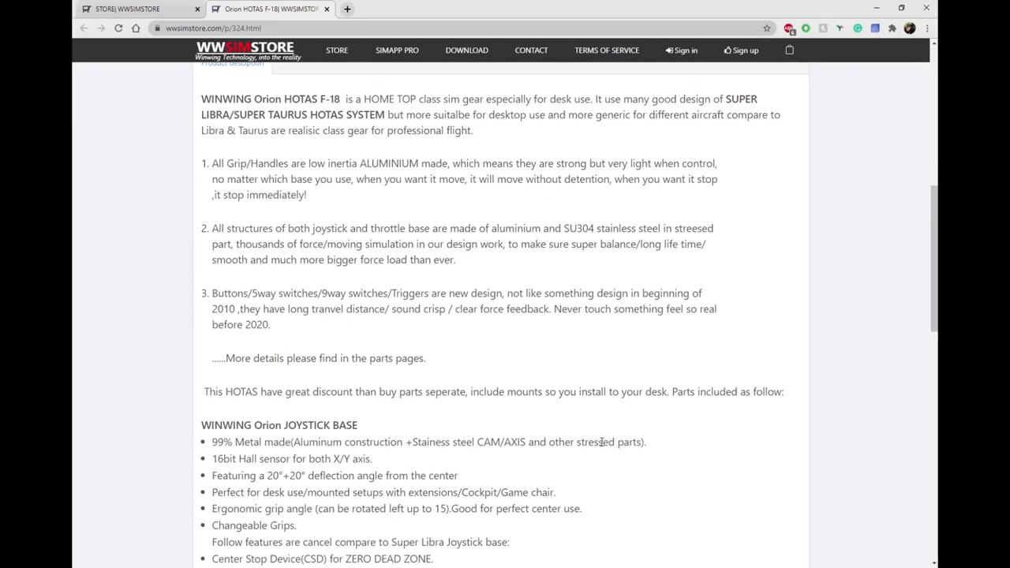
scroll(down, 3)
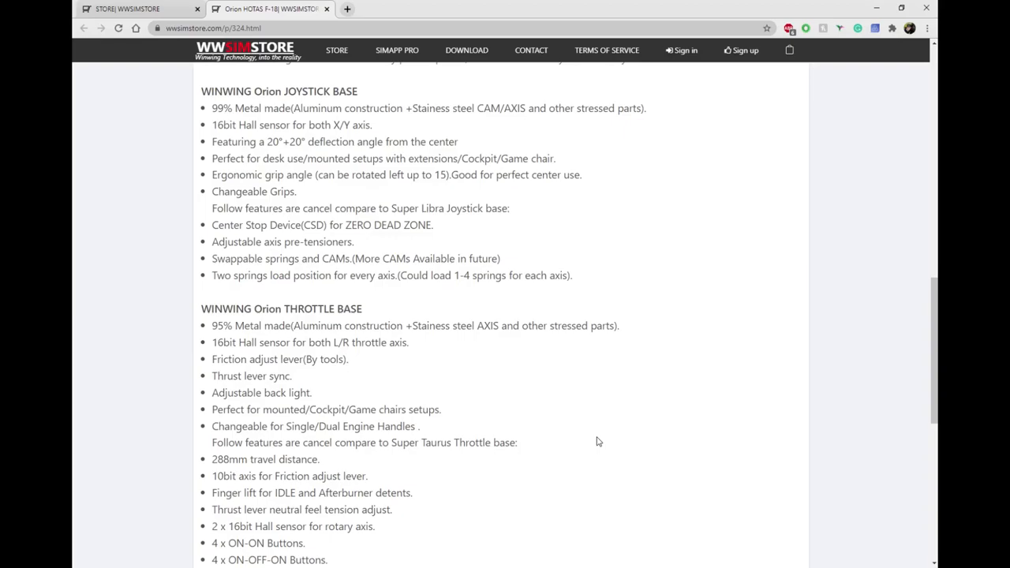
scroll(down, 3)
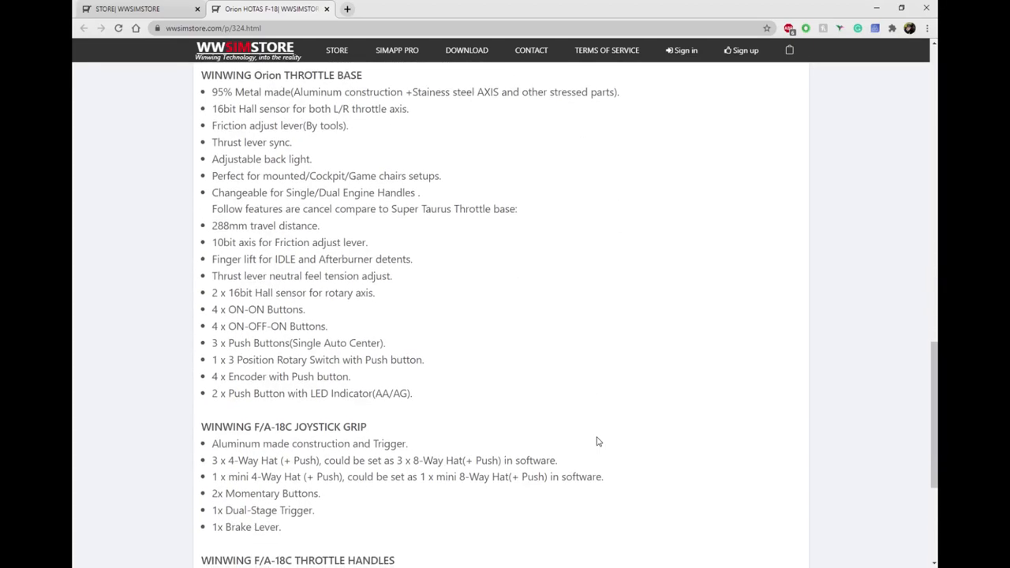
scroll(down, 3)
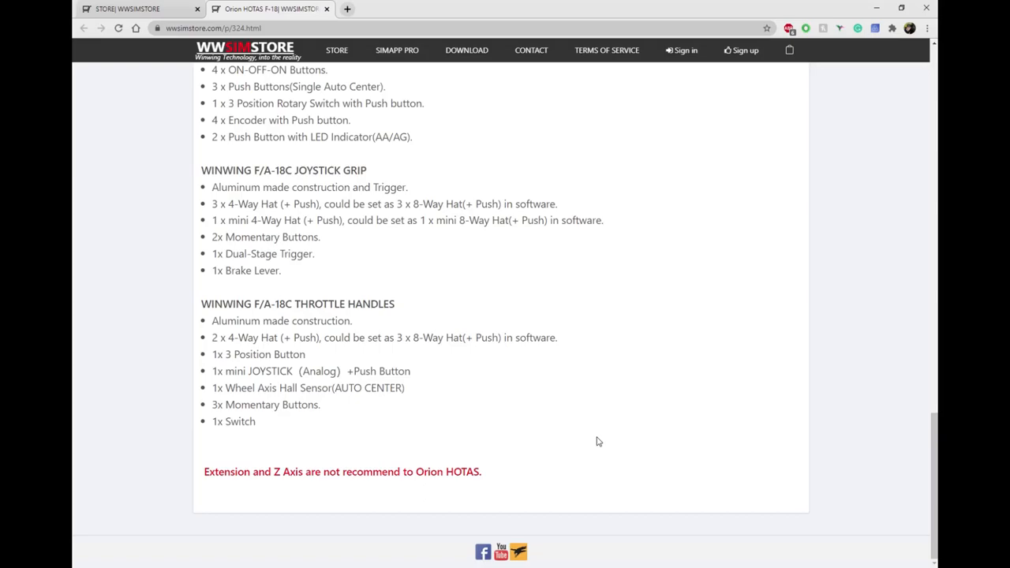
scroll(up, 3)
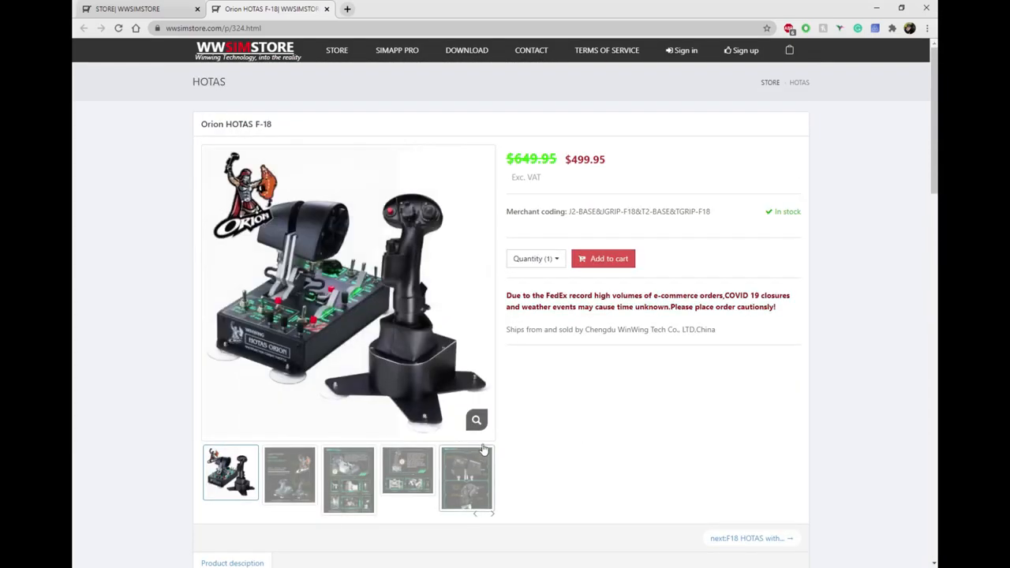
View the full-metal throttle, labelled throttle grip close-up and other HOTAS gallery photos
click(289, 473)
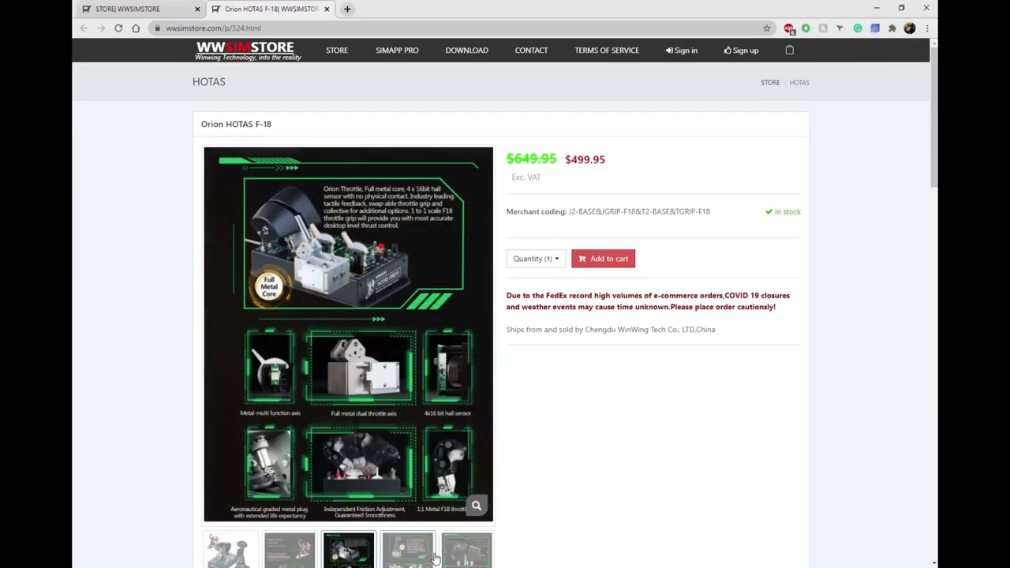
click(466, 544)
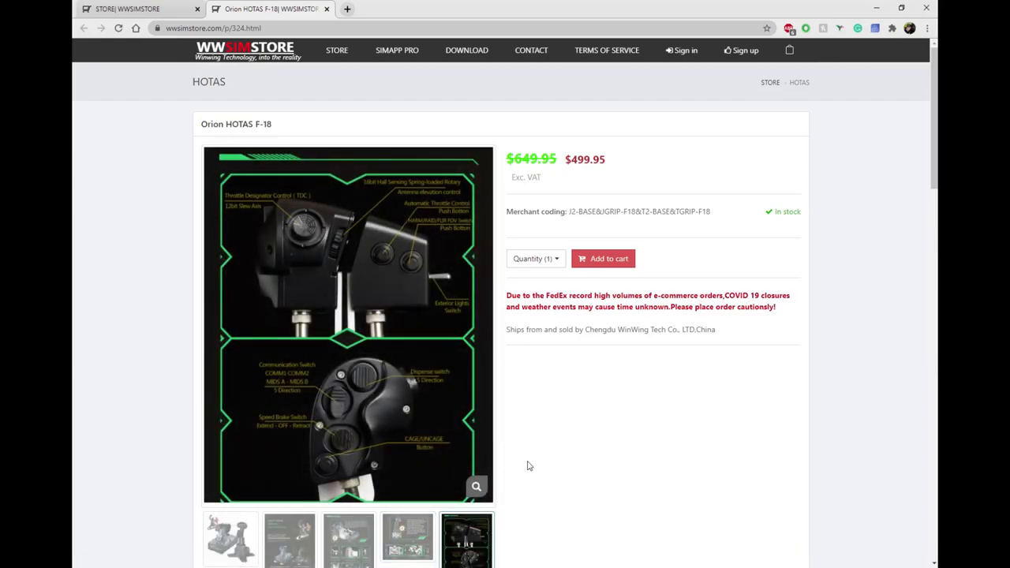
scroll(down, 3)
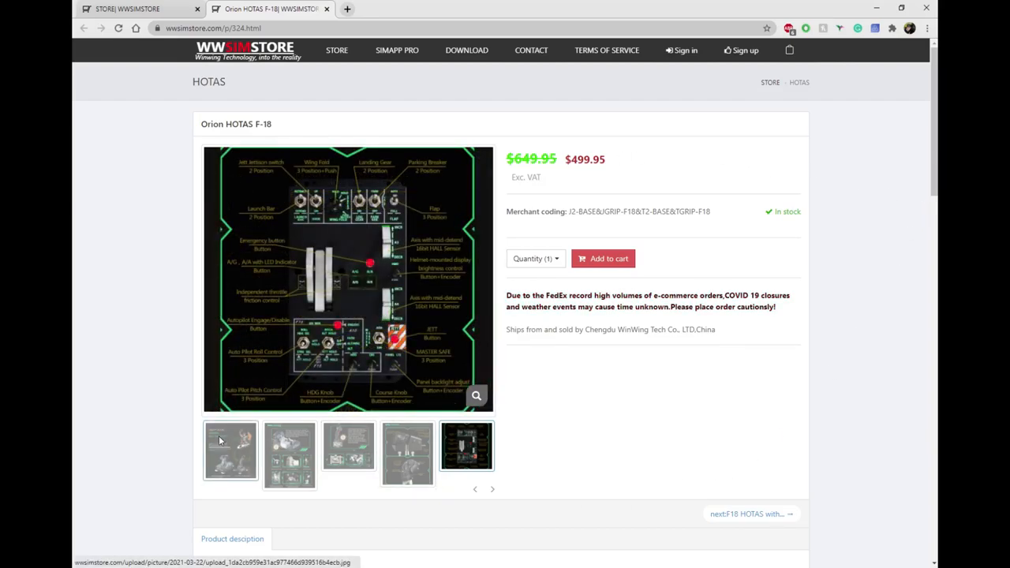
click(230, 450)
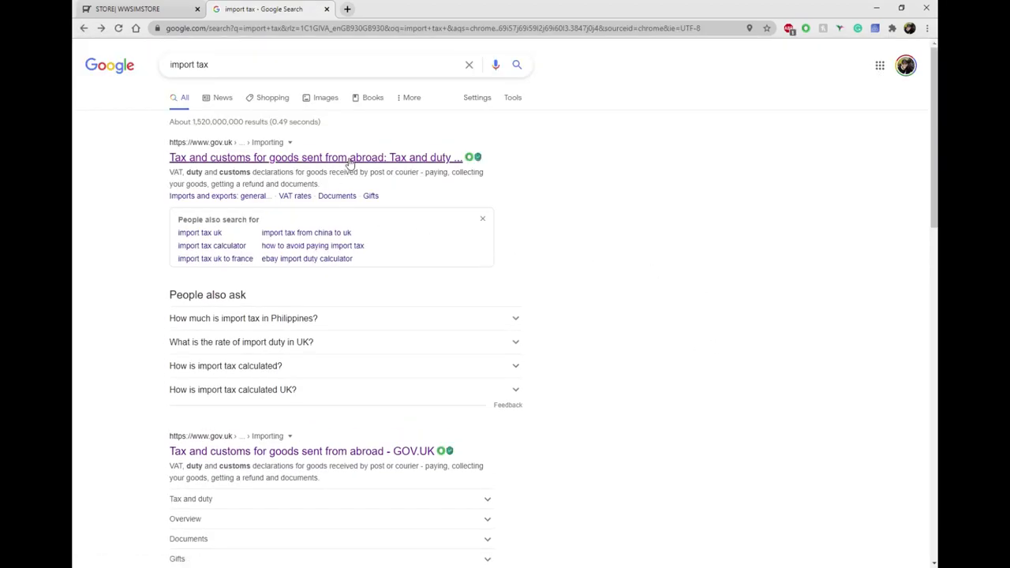
Open GOV.UK's 'Tax and customs for goods sent from abroad' and highlight the VAT section
click(314, 157)
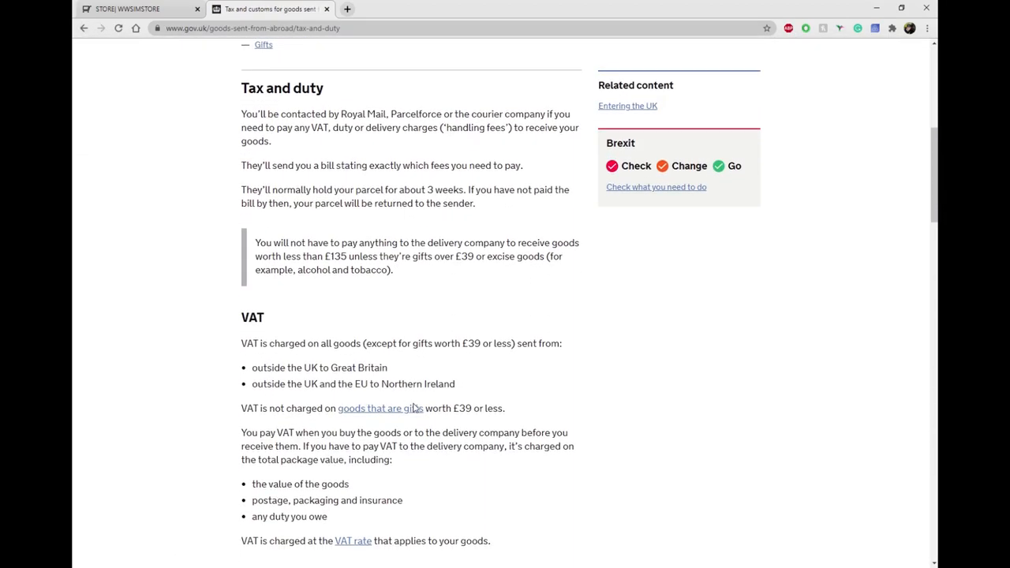
scroll(down, 3)
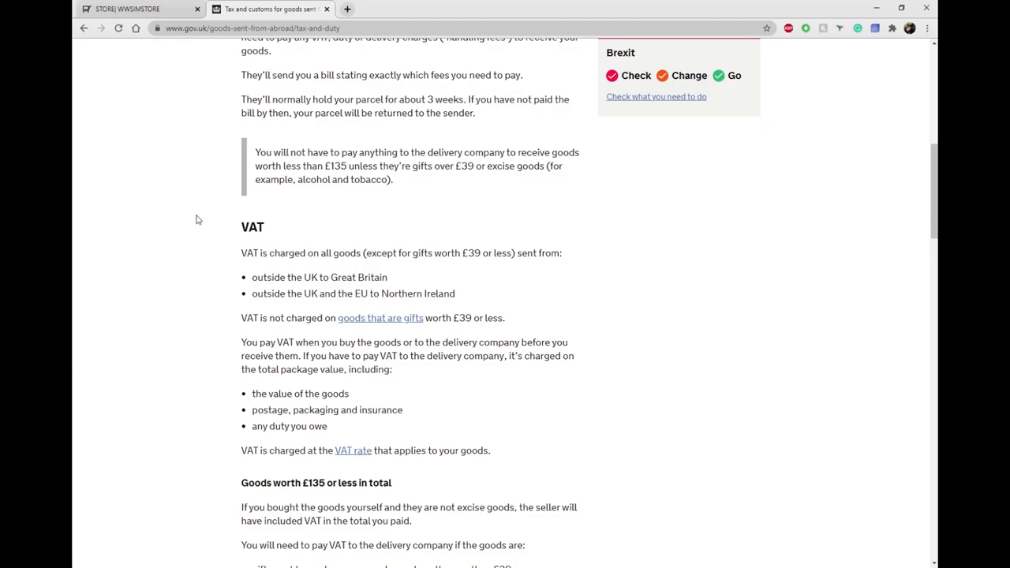
drag(241, 227, 576, 513)
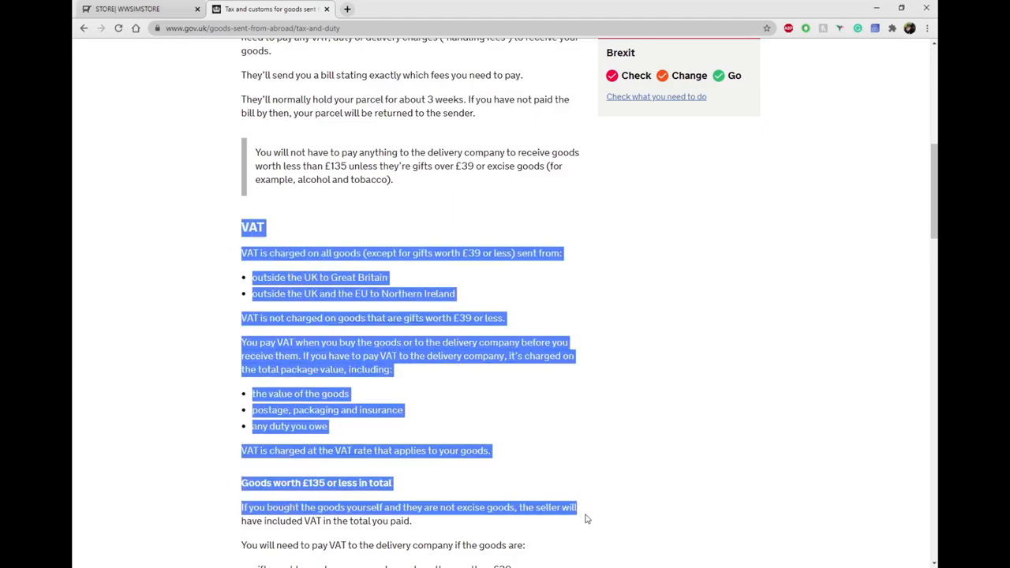
scroll(down, 3)
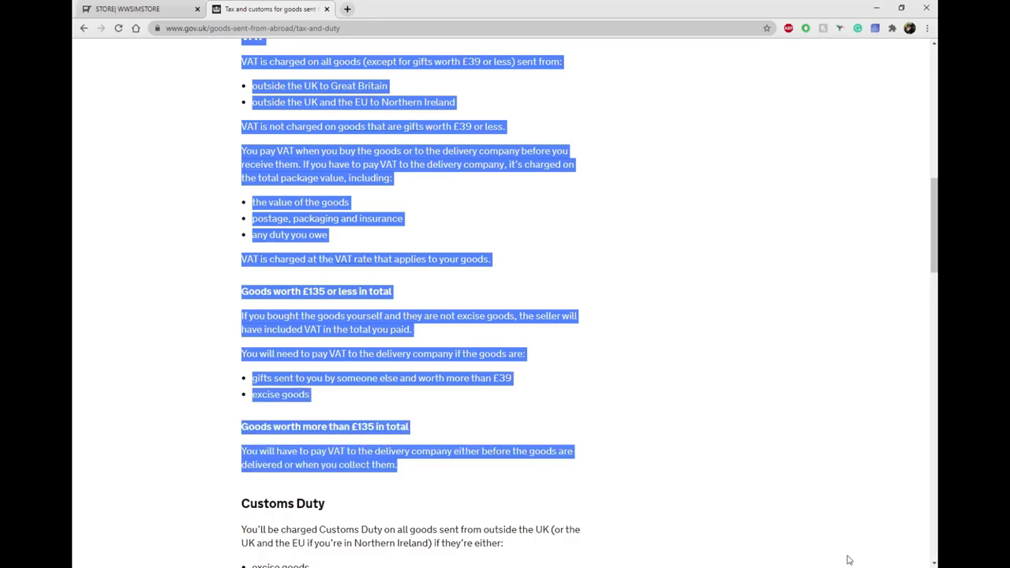
click(271, 9)
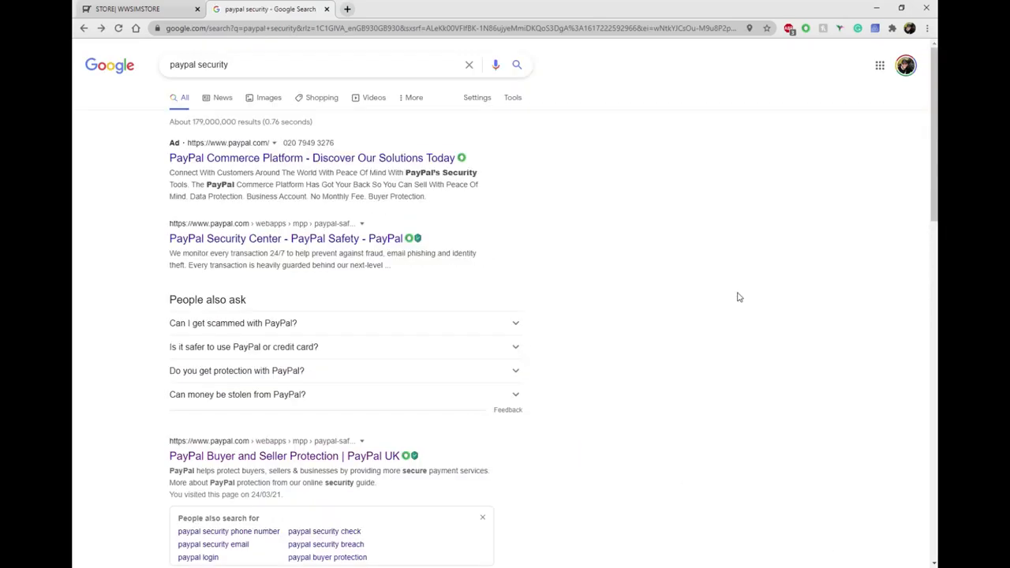
Open the 'PayPal Buyer and Seller Protection' result and scroll the page
click(283, 456)
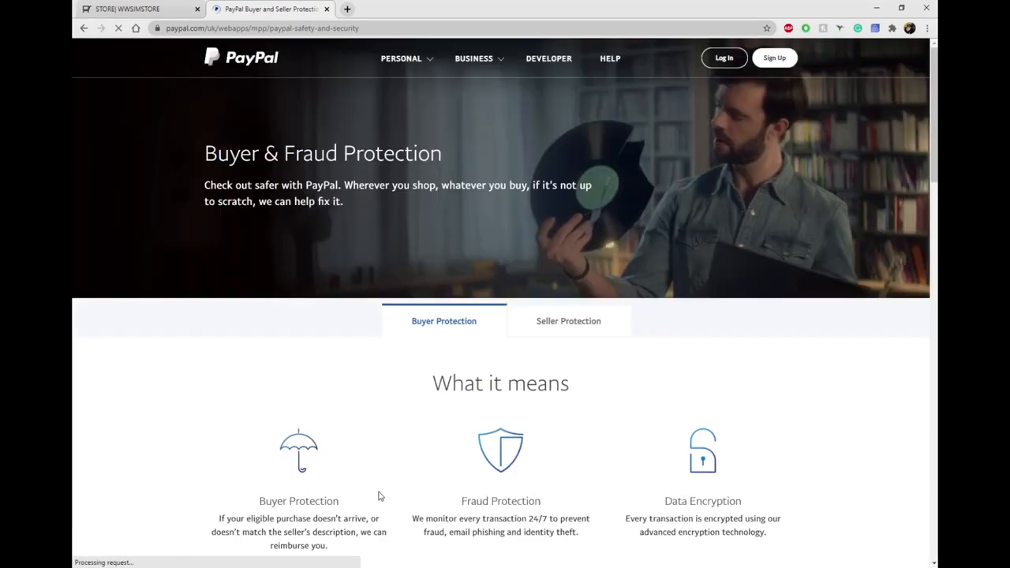
scroll(down, 3)
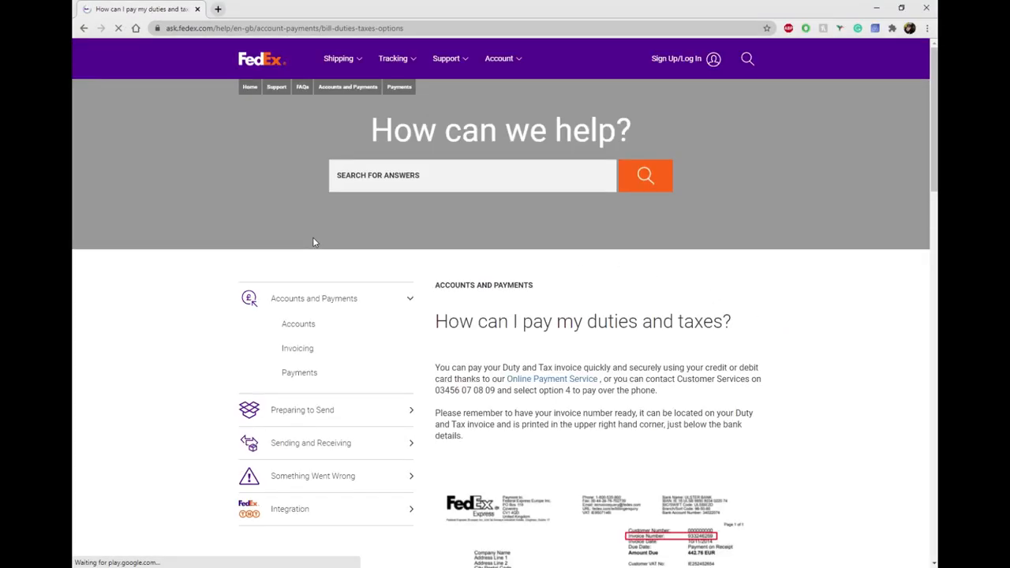
Scroll through FedEx's 'How can I pay my duties and taxes?' help article
scroll(down, 3)
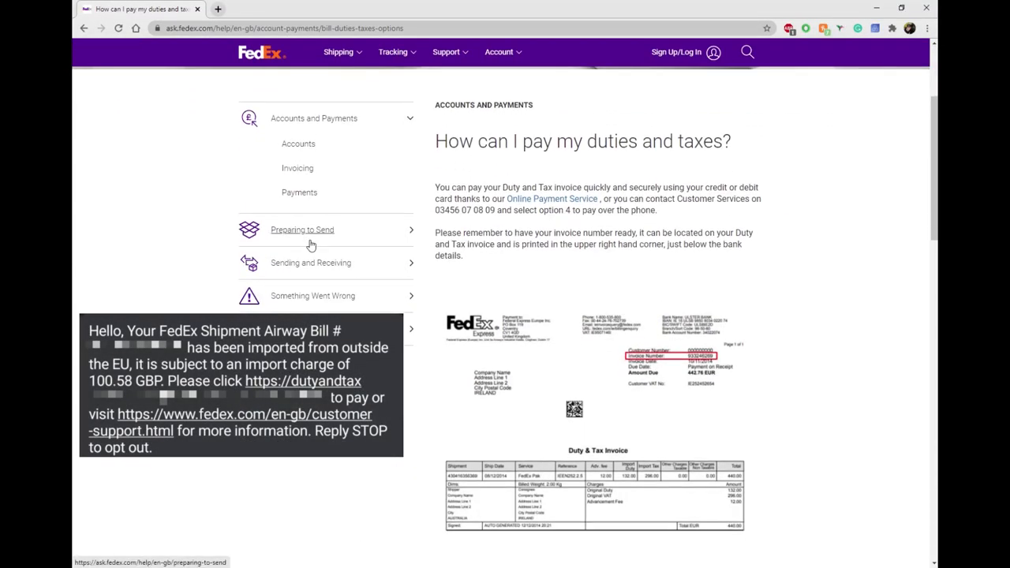
scroll(down, 3)
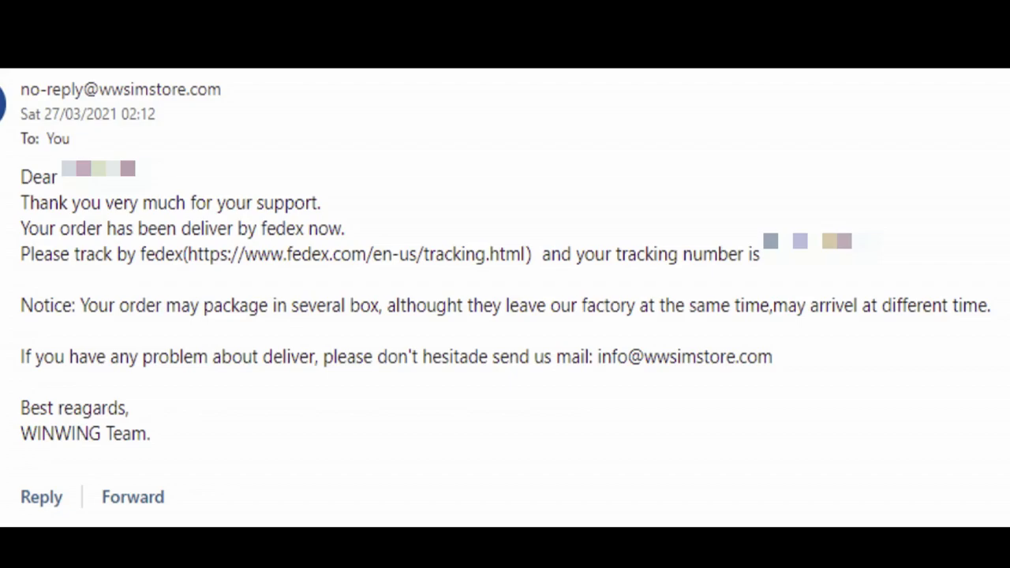
click(337, 255)
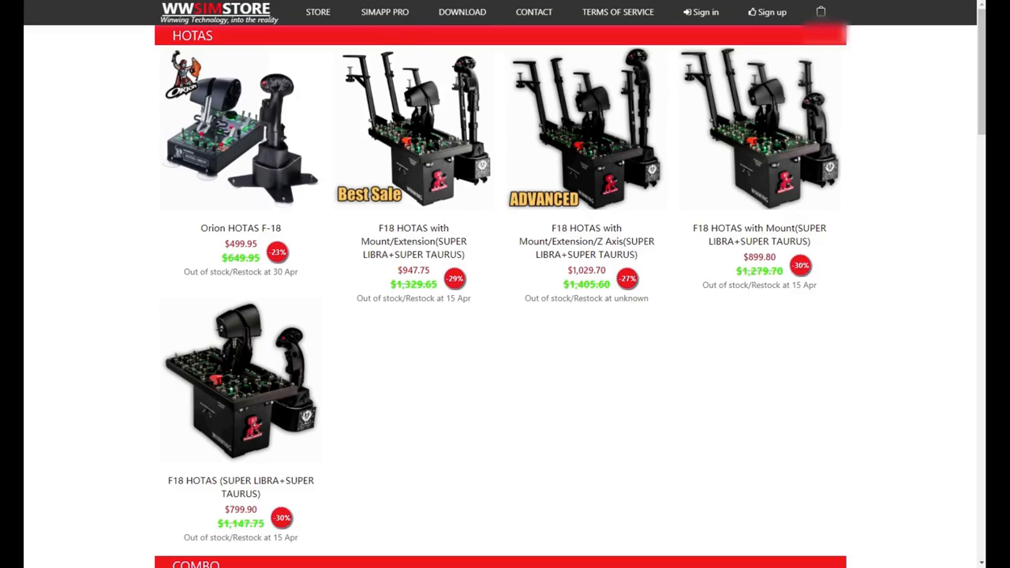
Open the SIMAPP PRO page from the top navigation and scroll to the test preview
click(412, 241)
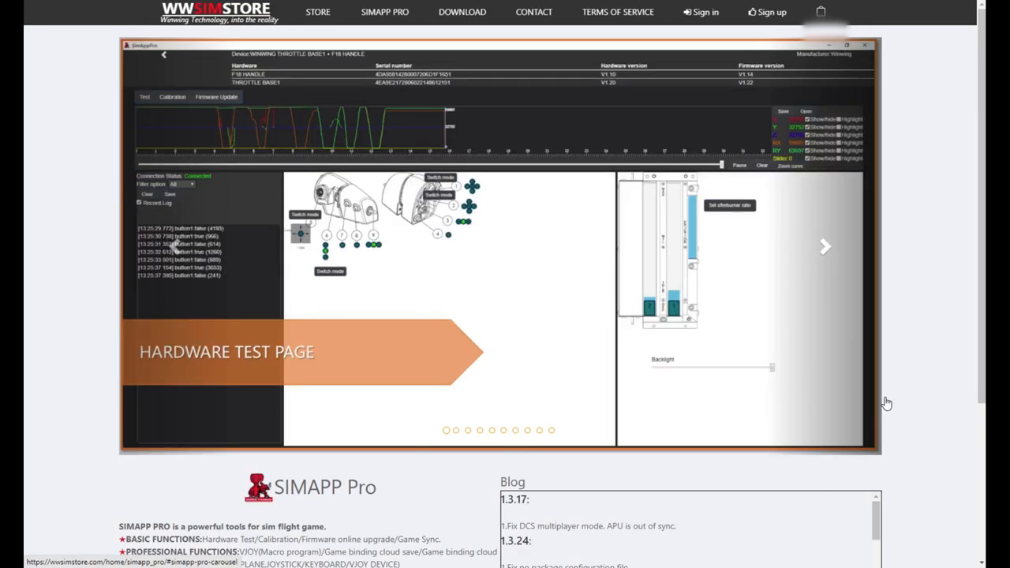
scroll(down, 3)
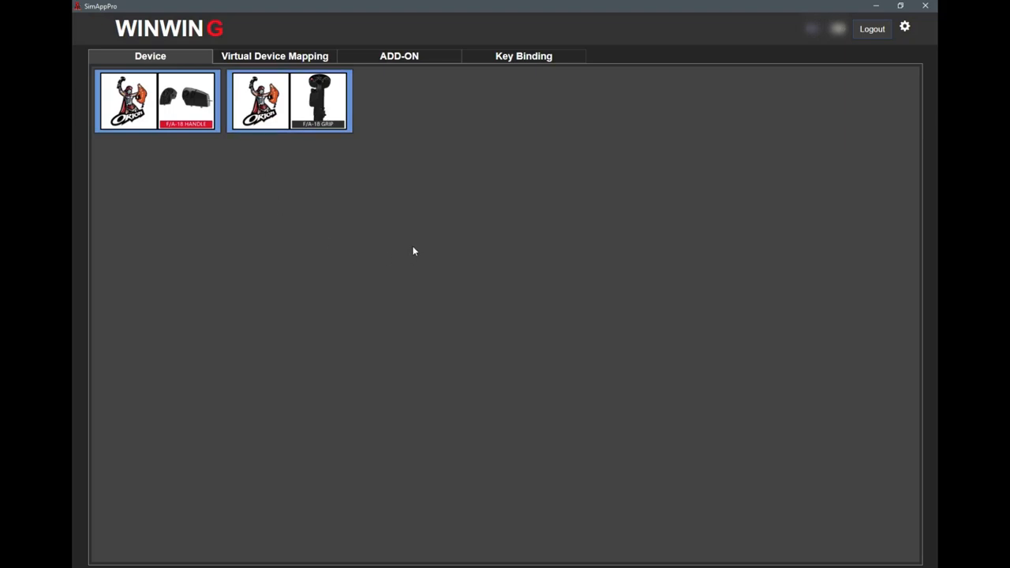
mouse_move(429, 195)
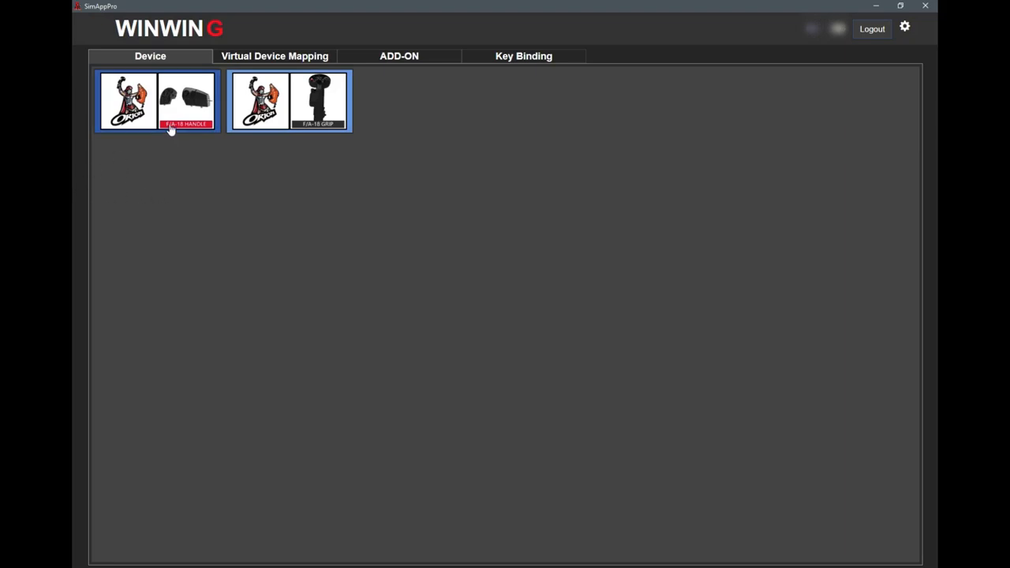
Test the F/A-18 Handle throttle, then the F/A-18 Grip joystick, on their Test pages
click(156, 102)
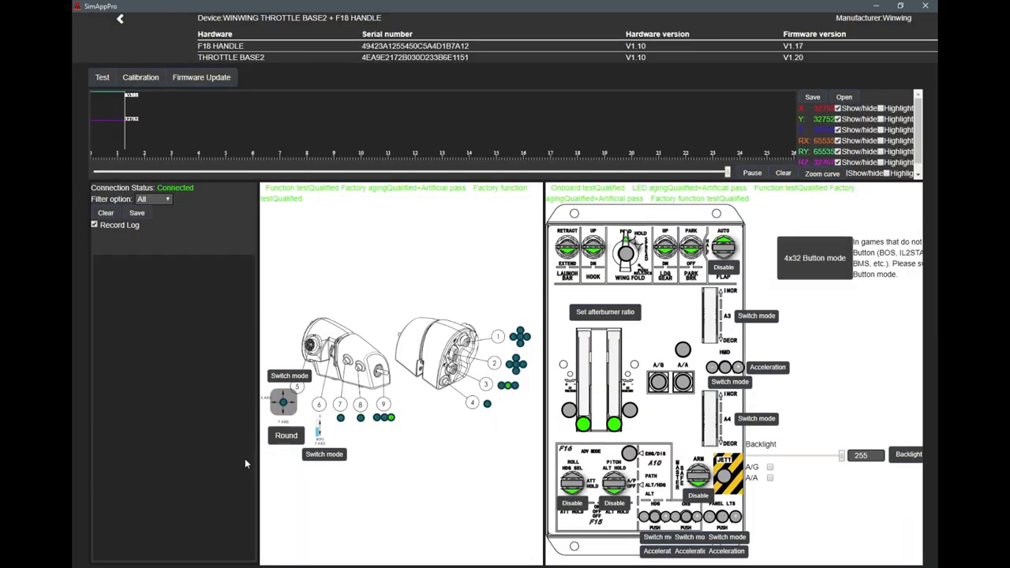
mouse_move(435, 501)
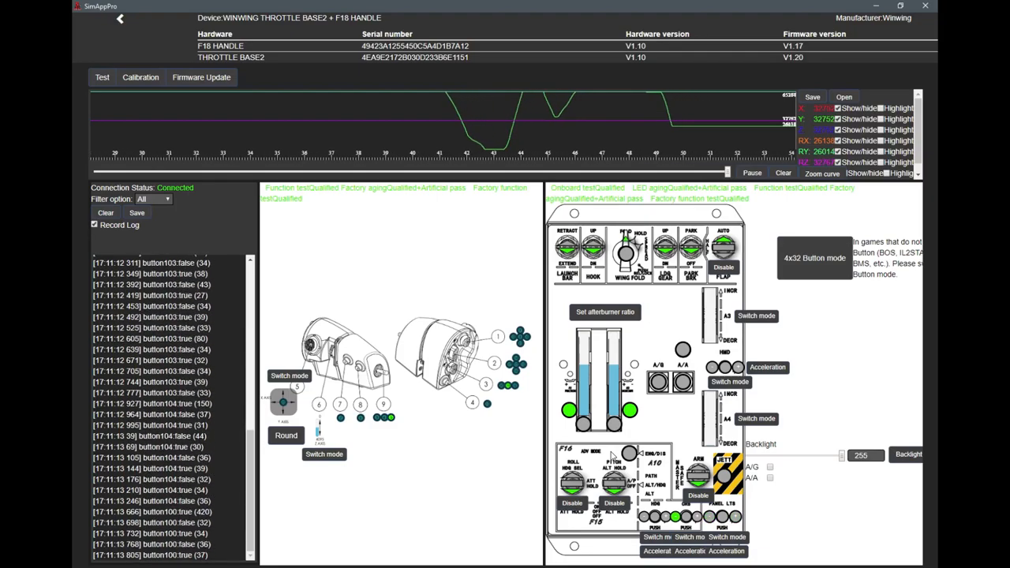
click(614, 502)
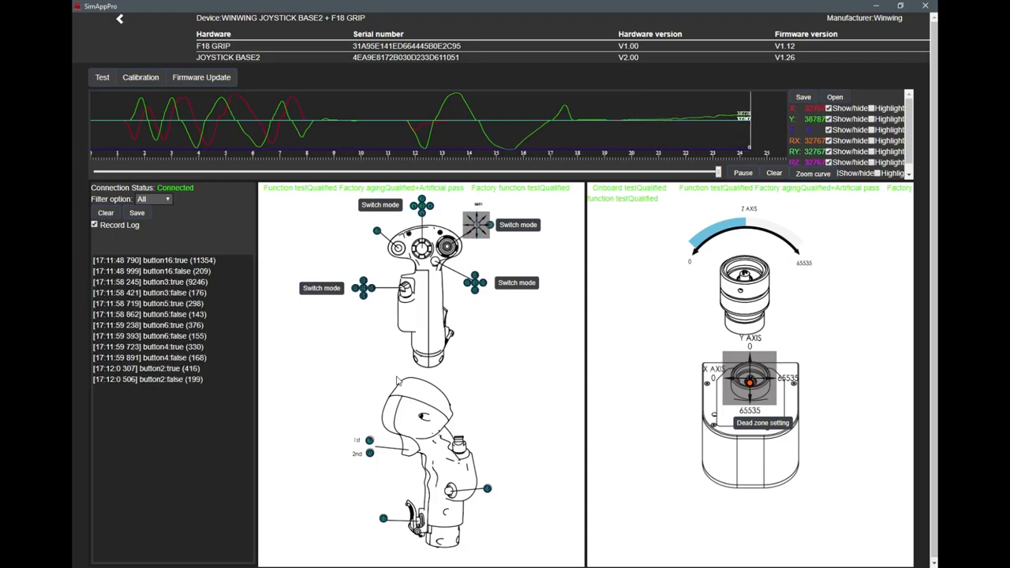
Show the DCS FA-18C presets under Key Binding, from the device list
click(119, 19)
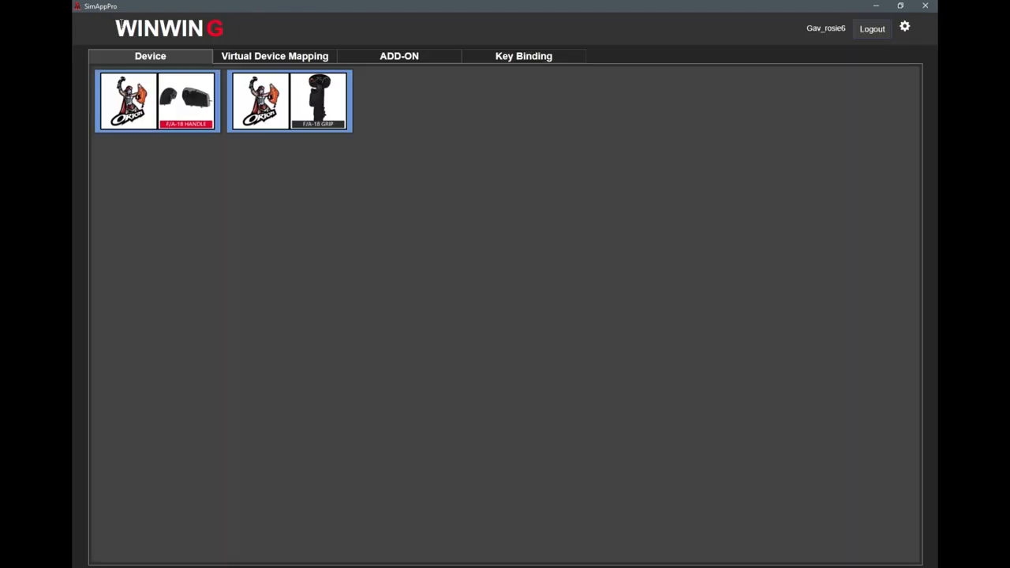
click(523, 56)
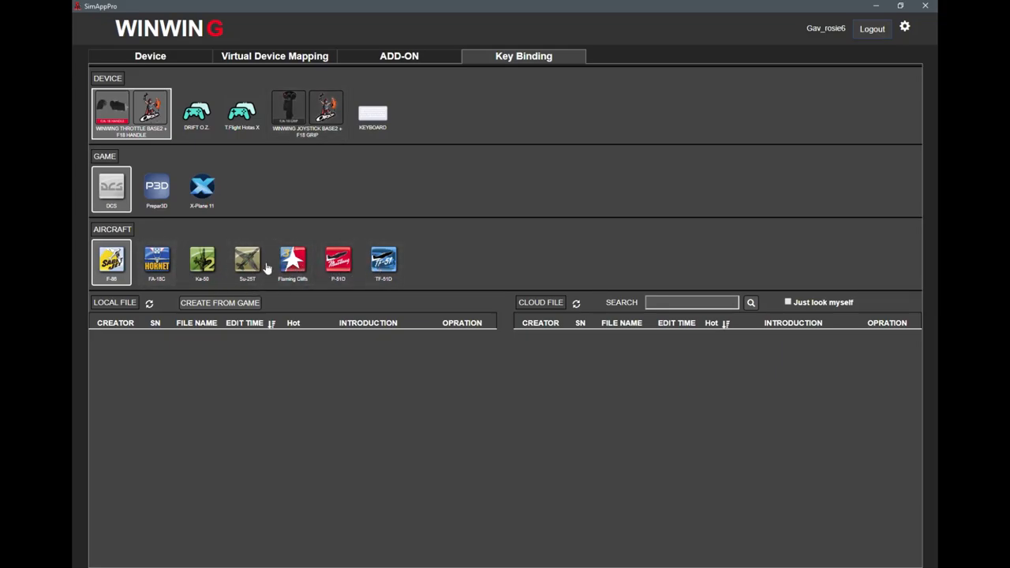
click(156, 262)
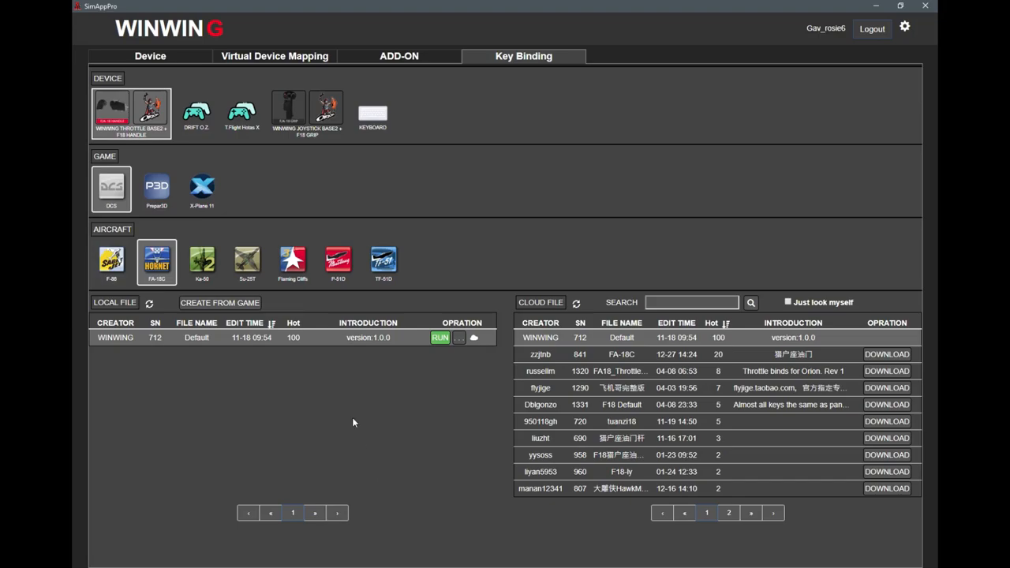
mouse_move(833, 358)
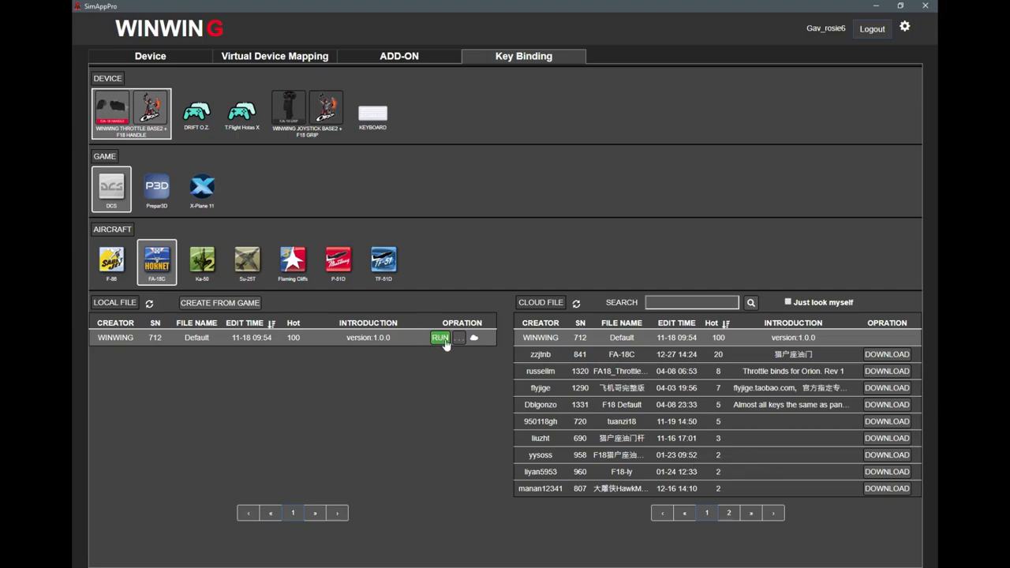
mouse_move(379, 430)
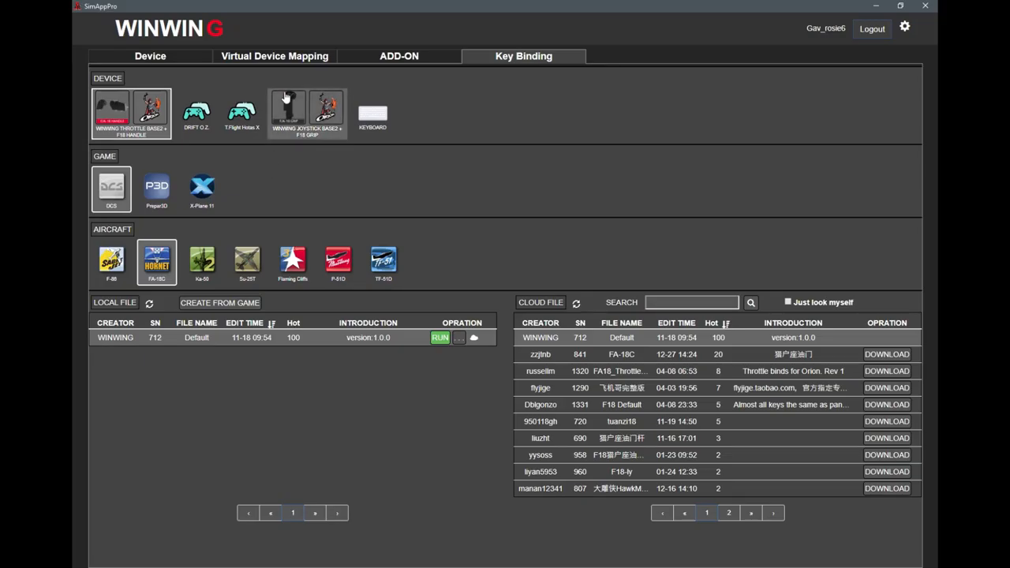
In DCS World, scroll the F/A-18C Sim control bindings for the WinWing throttle
click(440, 338)
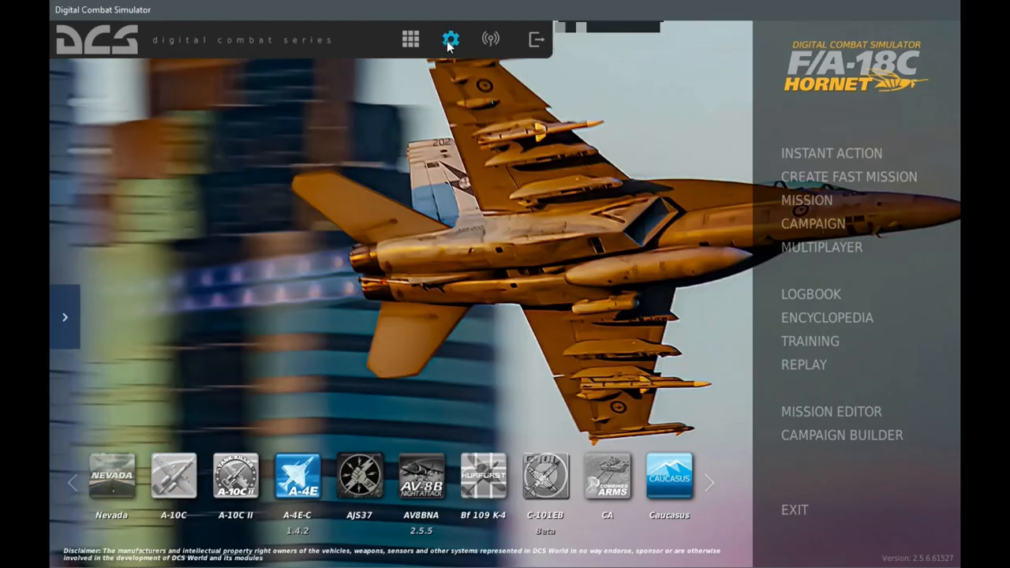
click(450, 38)
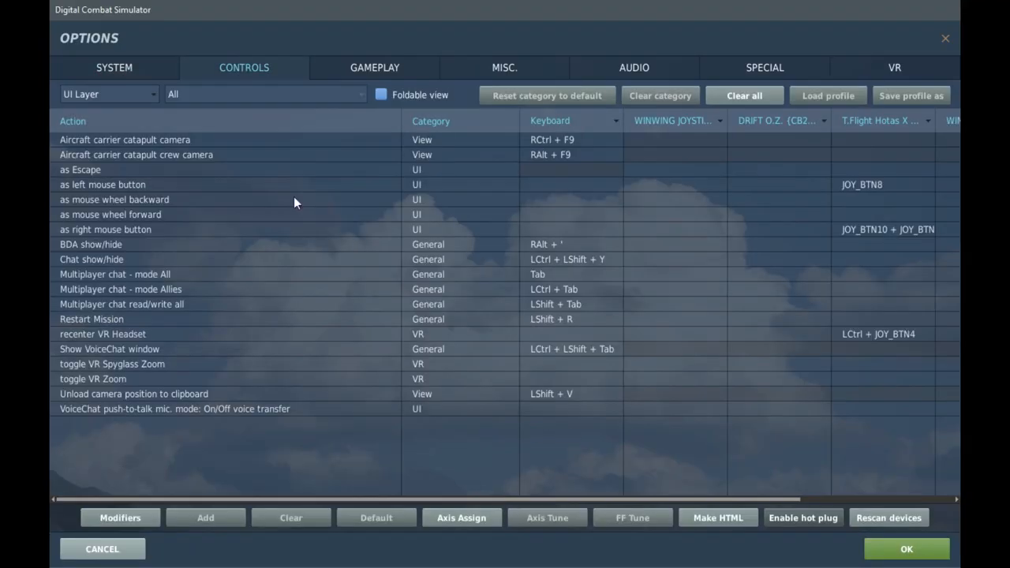
click(108, 94)
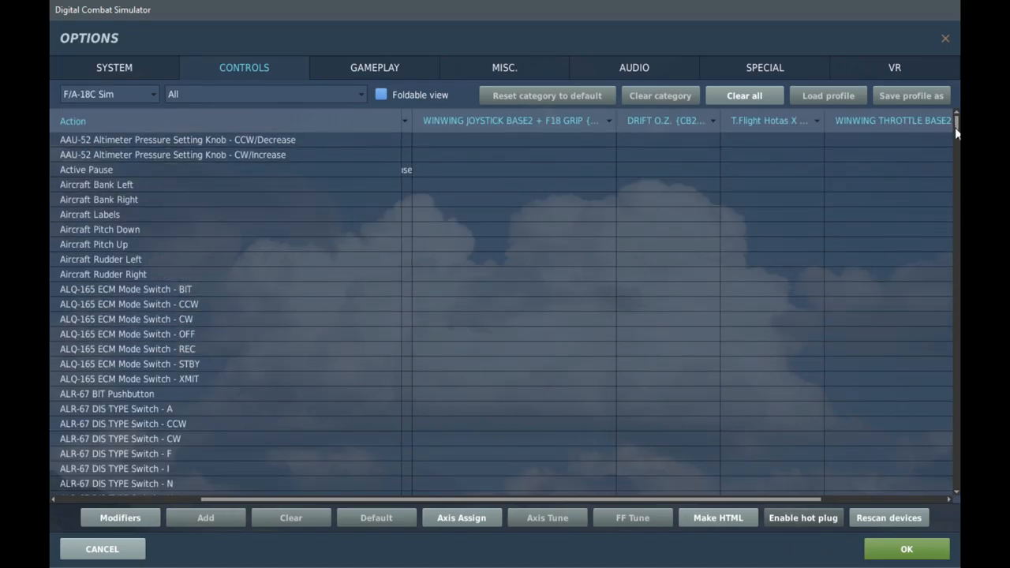
scroll(down, 3)
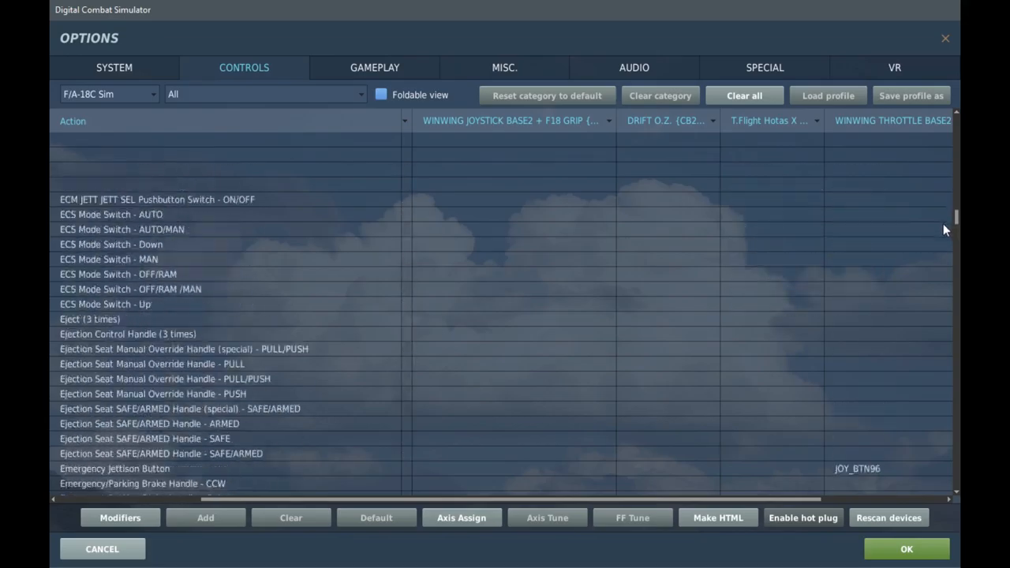
scroll(down, 3)
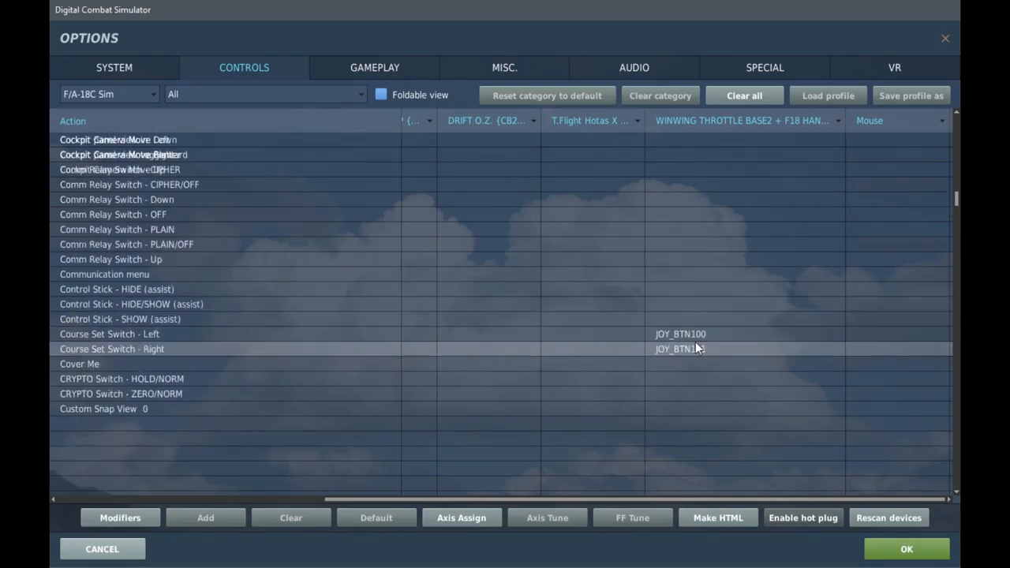
Scroll through the F/A-18C Sim controls list, checking the WinWing button bindings
scroll(down, 3)
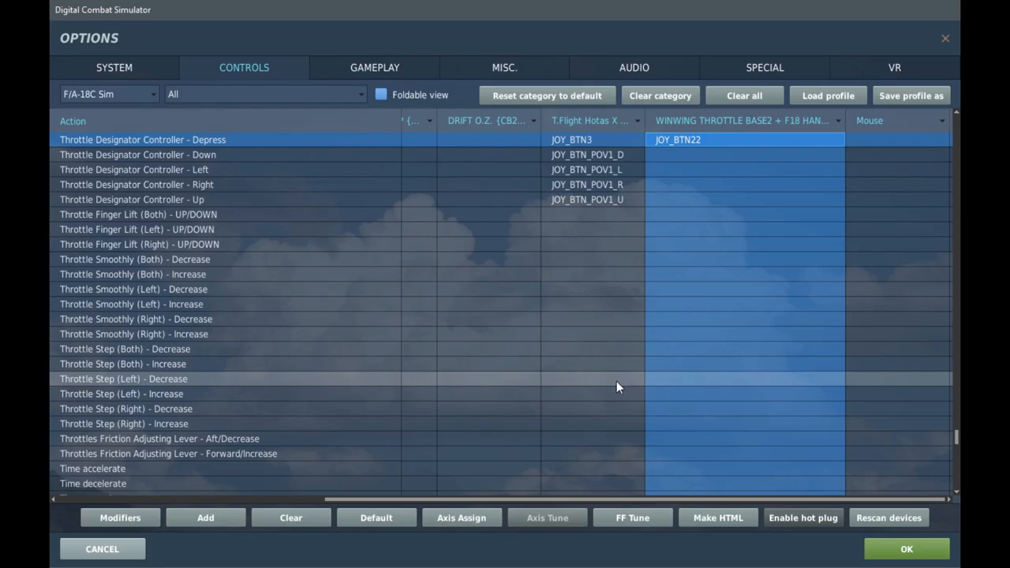
mouse_move(608, 394)
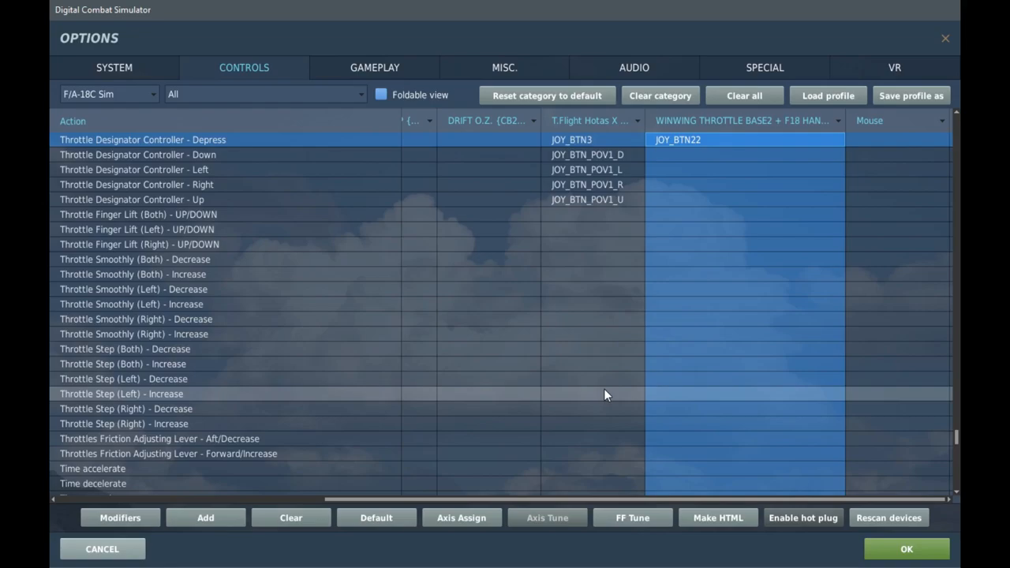
mouse_move(603, 396)
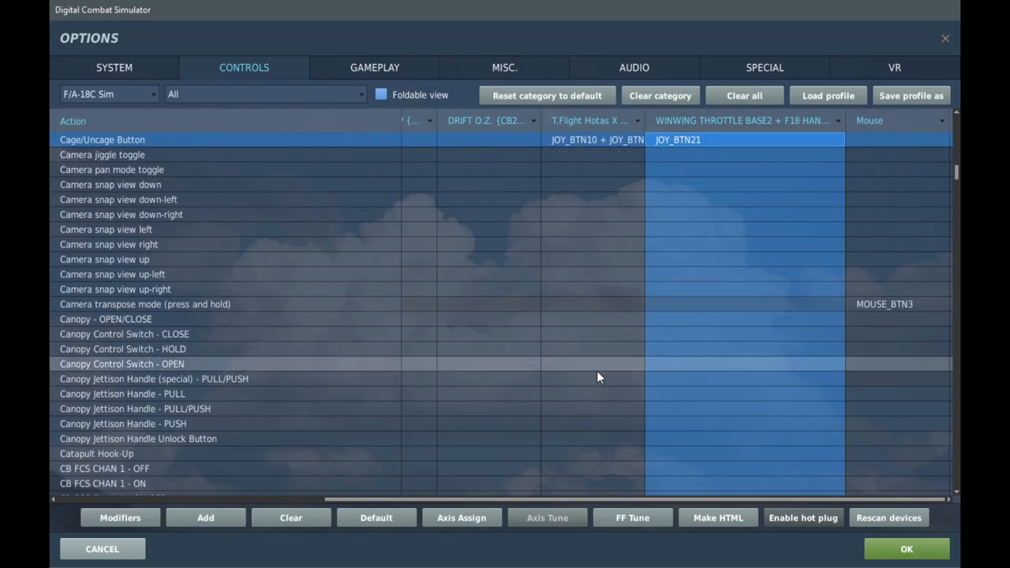
scroll(down, 3)
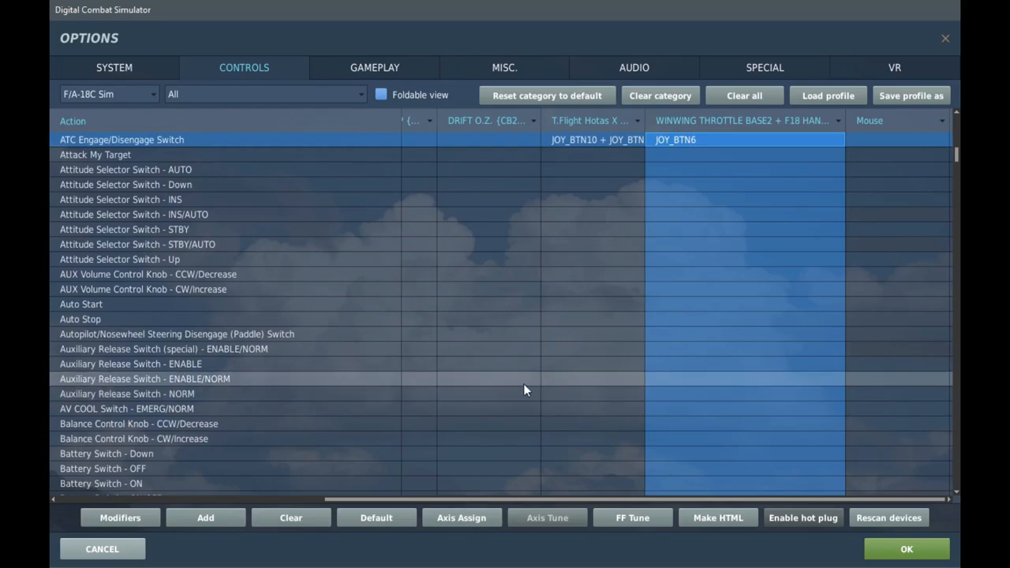
scroll(down, 3)
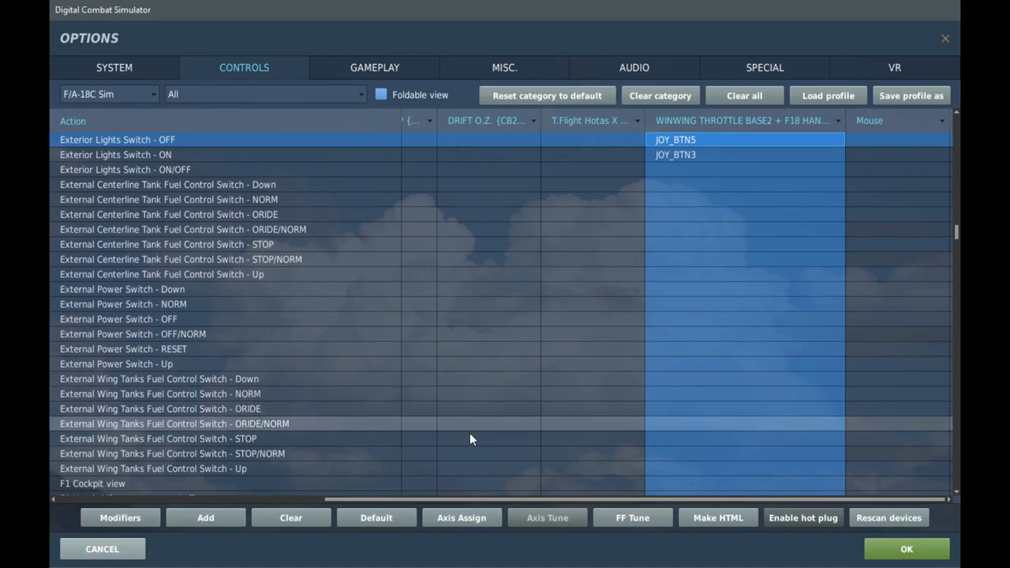
scroll(down, 3)
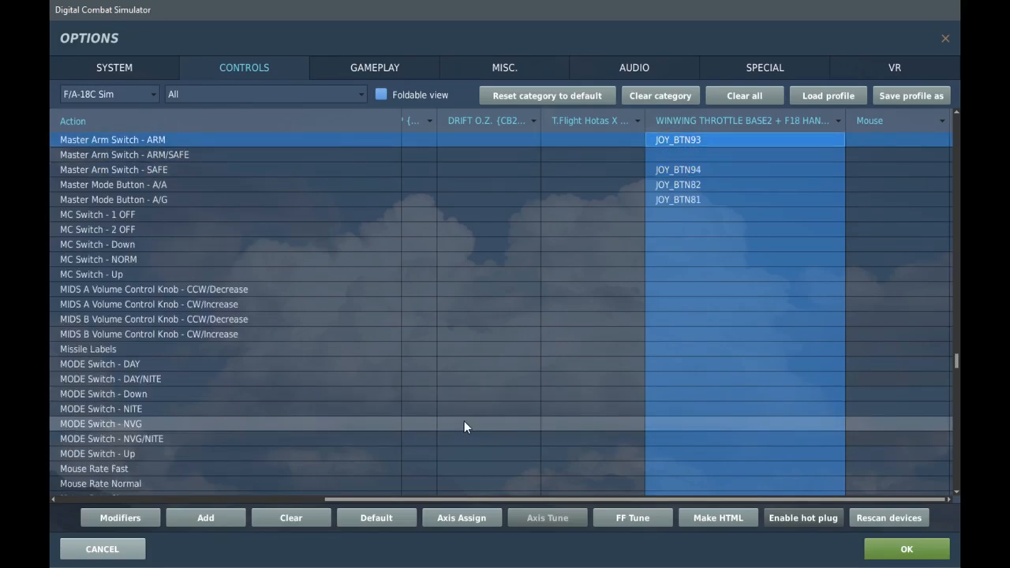
click(113, 170)
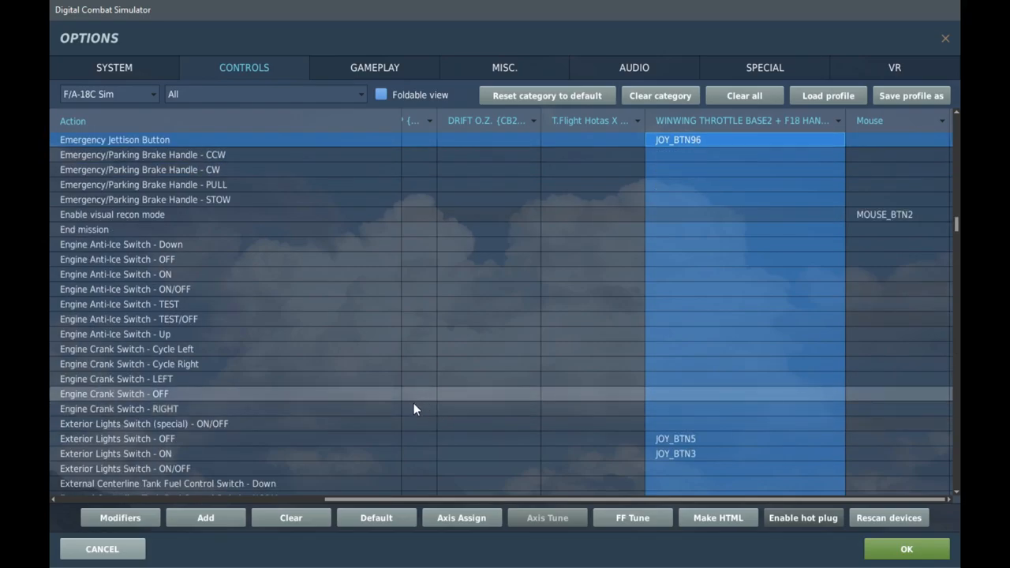
scroll(down, 3)
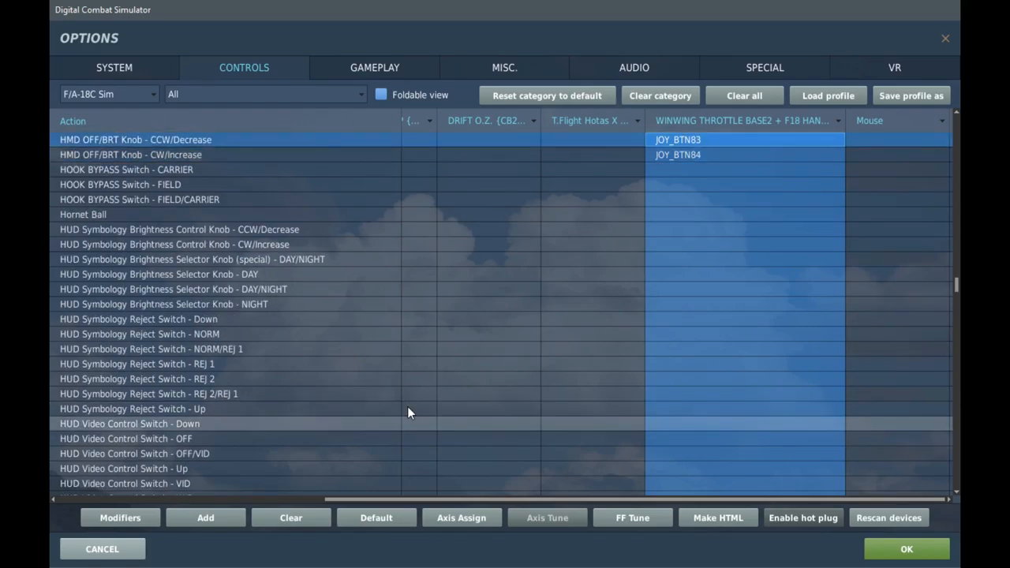
mouse_move(386, 405)
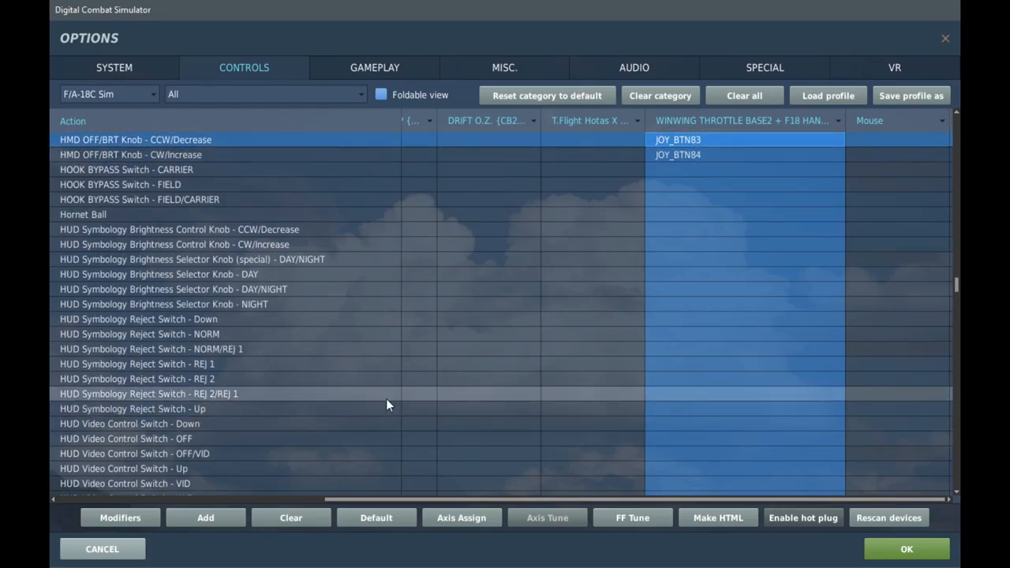
scroll(down, 3)
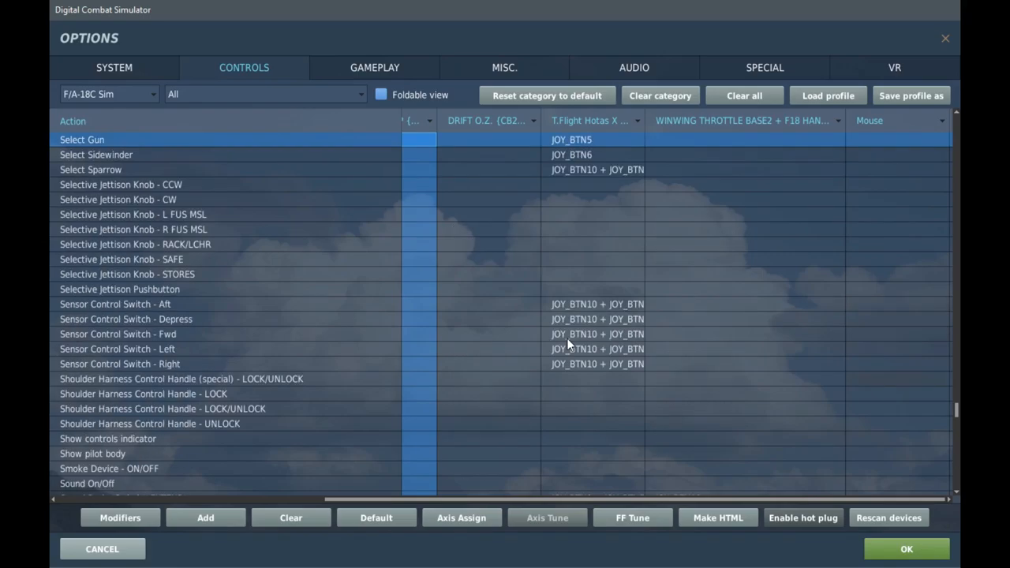
Check the Sensor Control Switch Left and Trimmer Switch PUSH bindings, then filter to Axis Commands
scroll(down, 3)
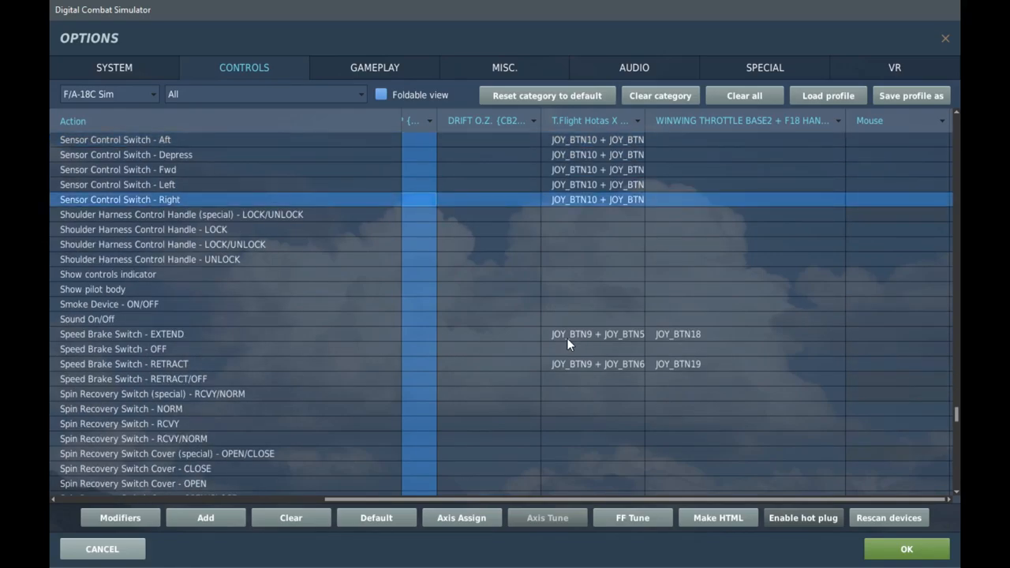
click(118, 184)
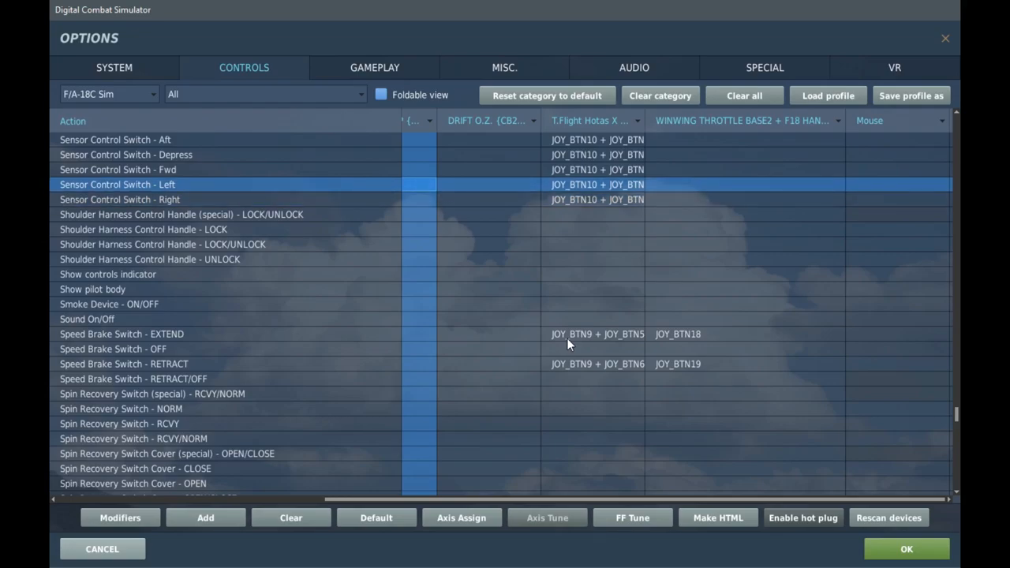
scroll(down, 3)
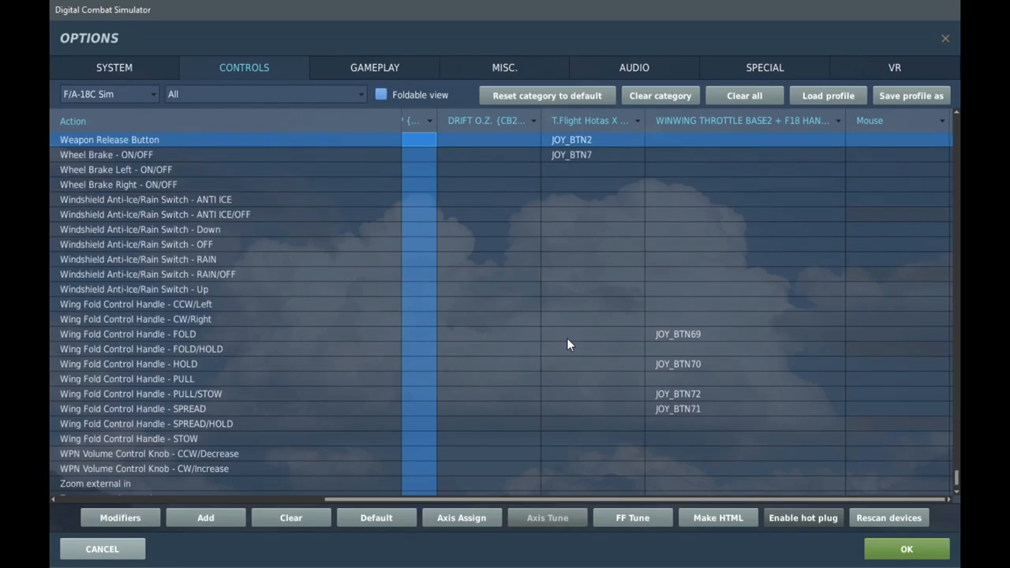
scroll(down, 3)
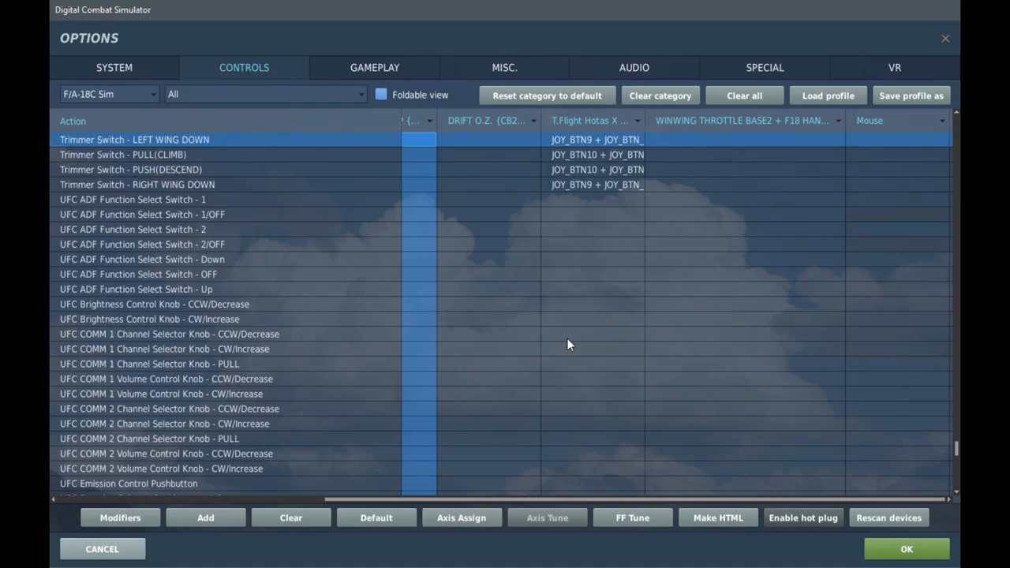
click(131, 169)
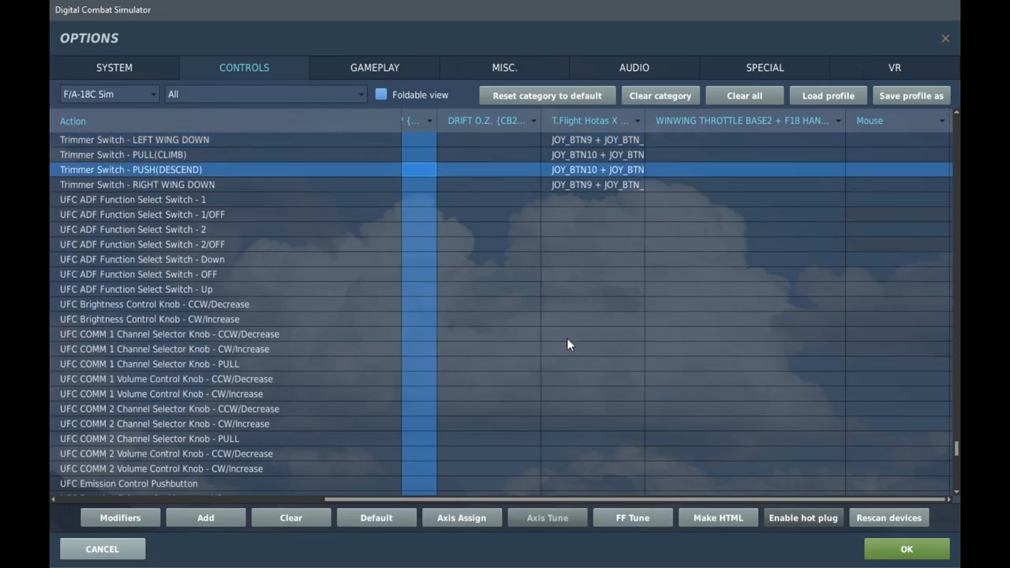
click(264, 94)
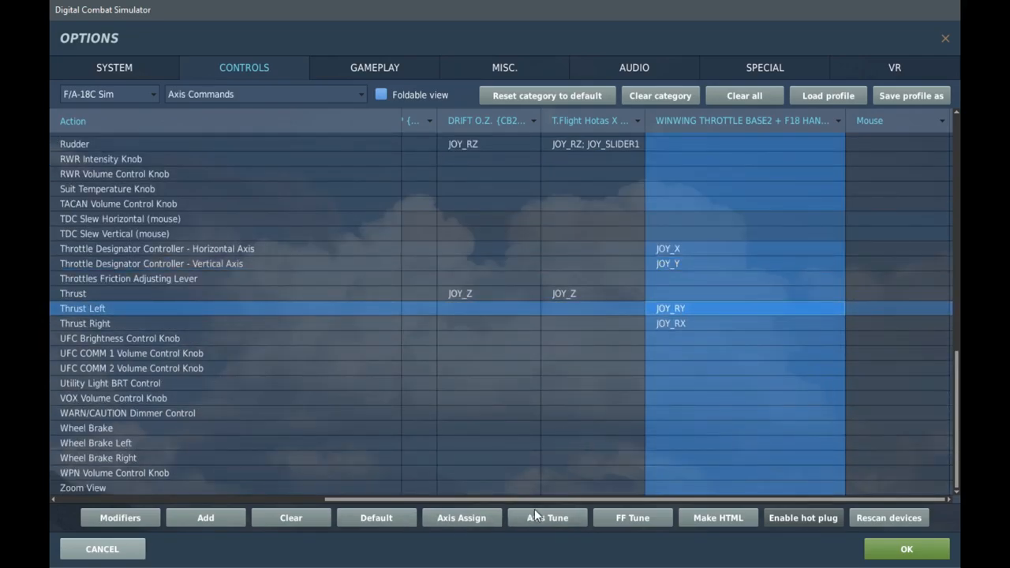
View the Thrust Left Axis Tune curve and cancel without changing it
click(548, 518)
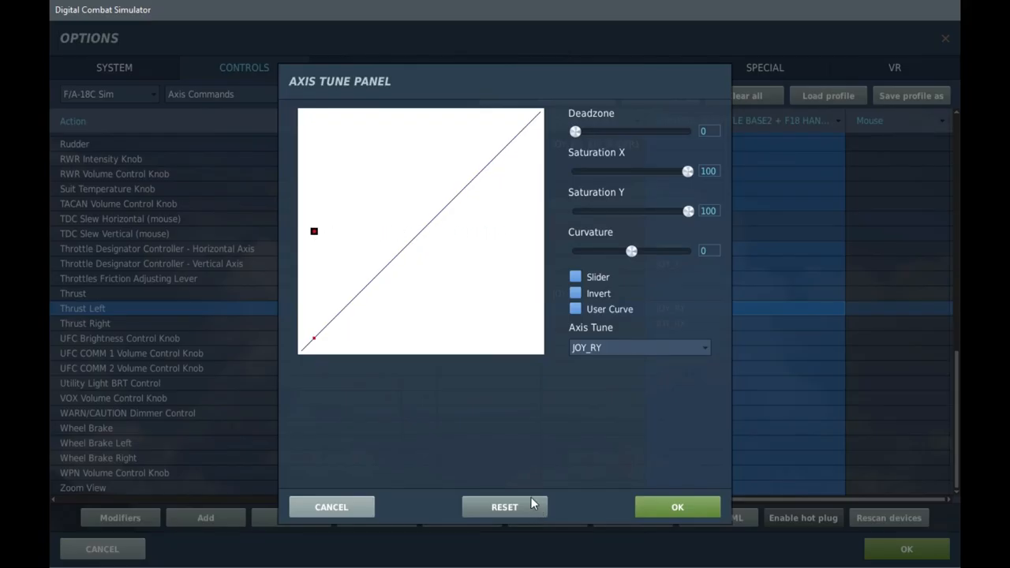
click(505, 507)
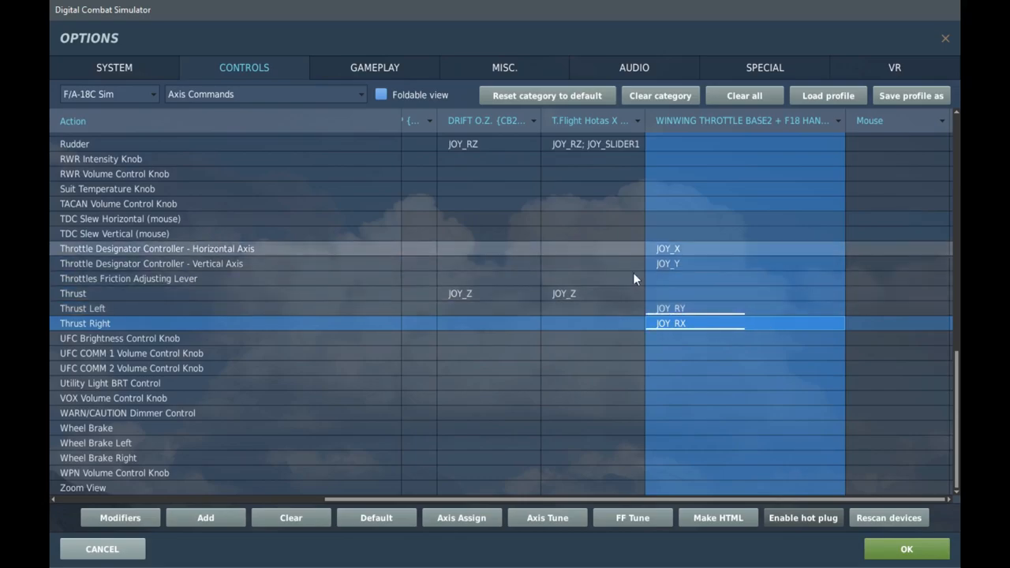
click(906, 549)
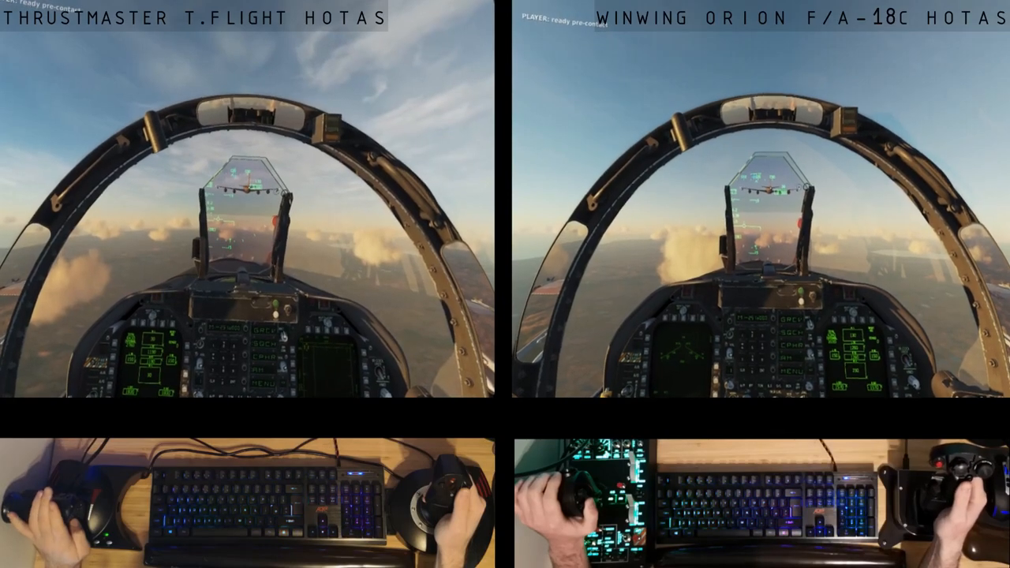